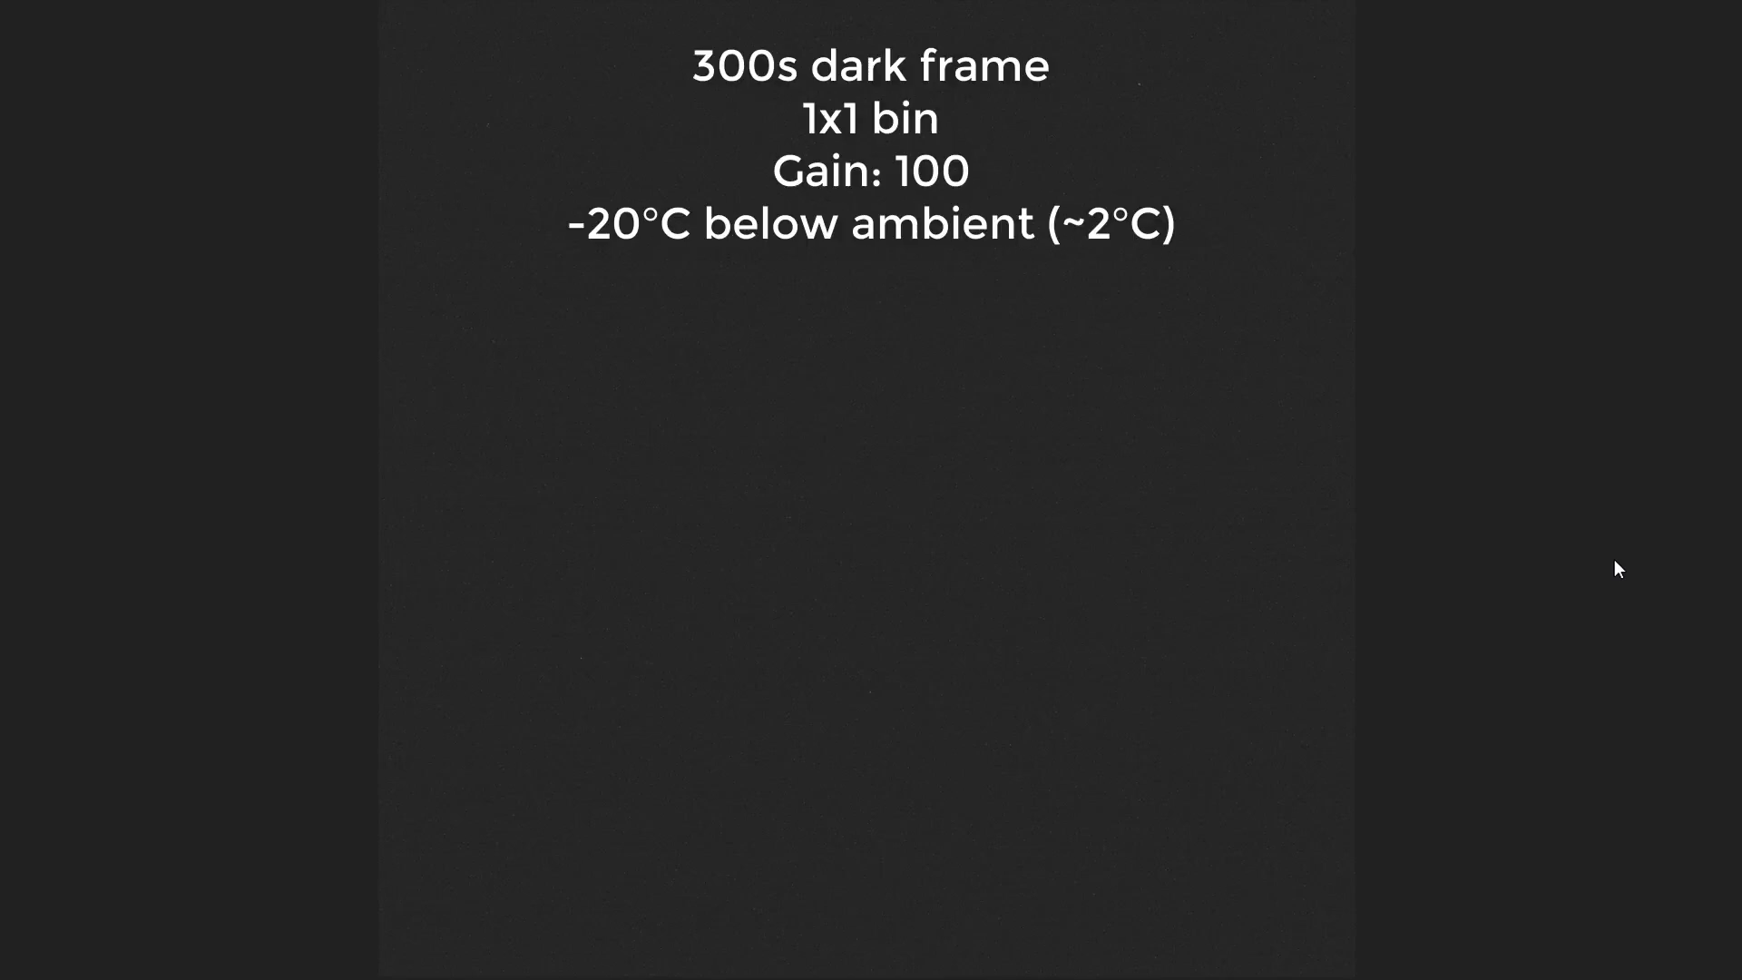
pyautogui.moveTo(1606, 562)
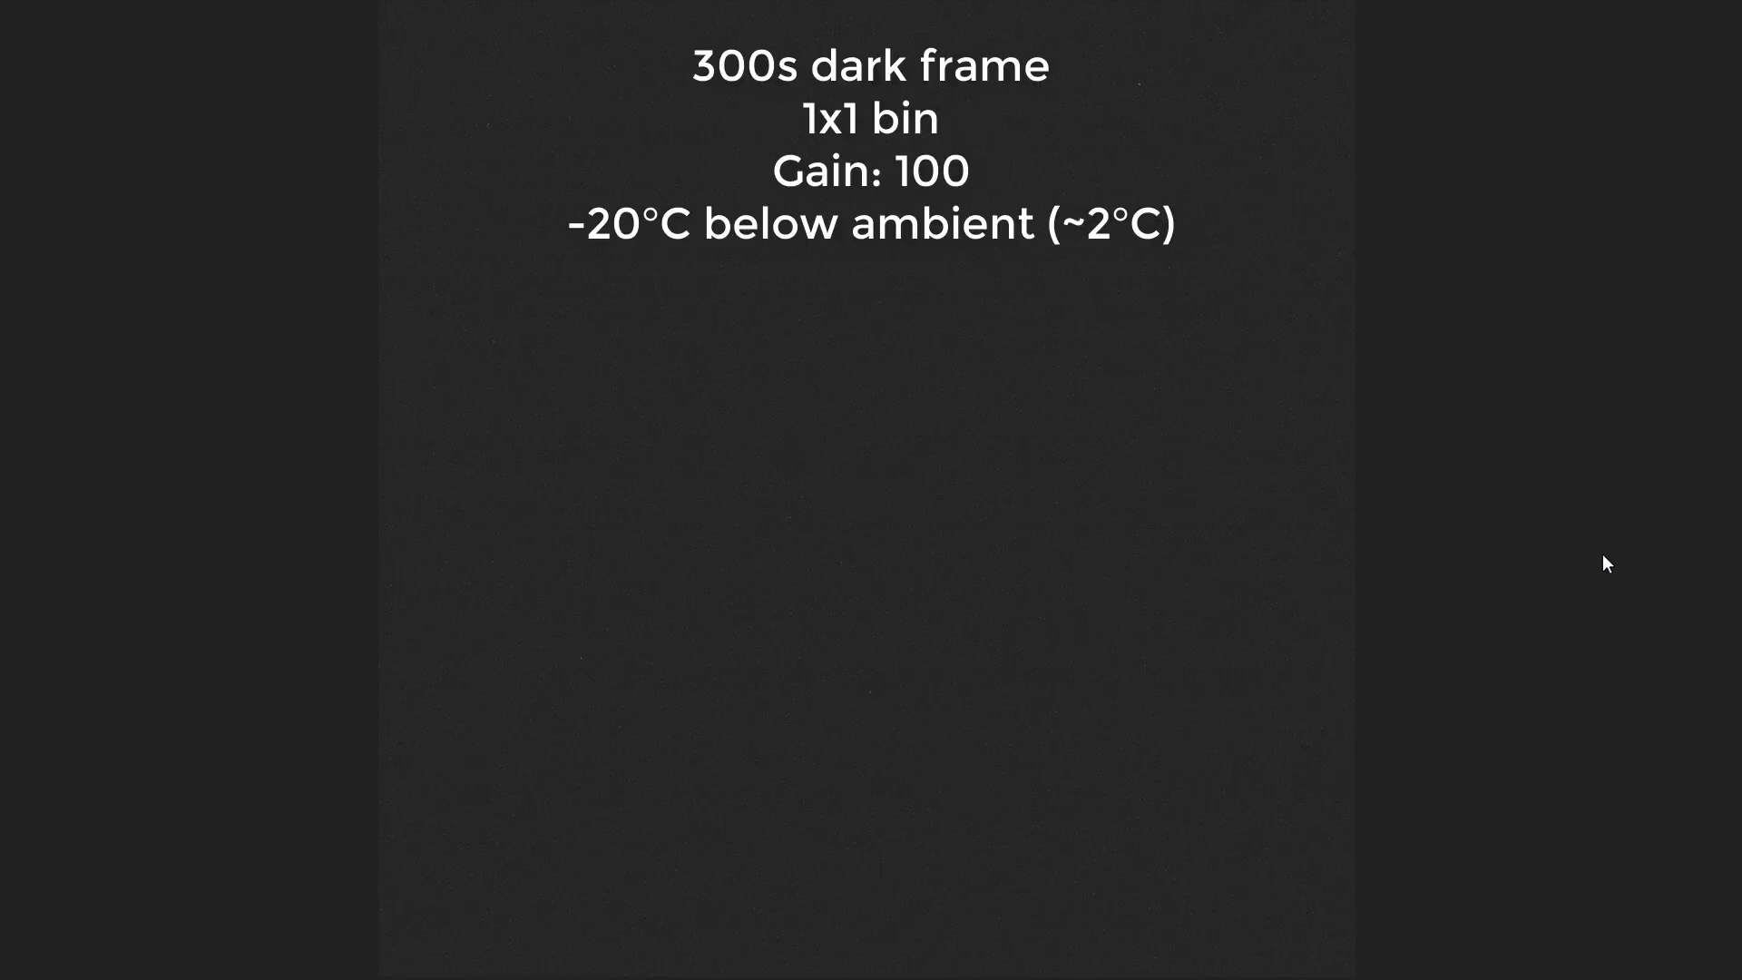
pyautogui.moveTo(1591, 459)
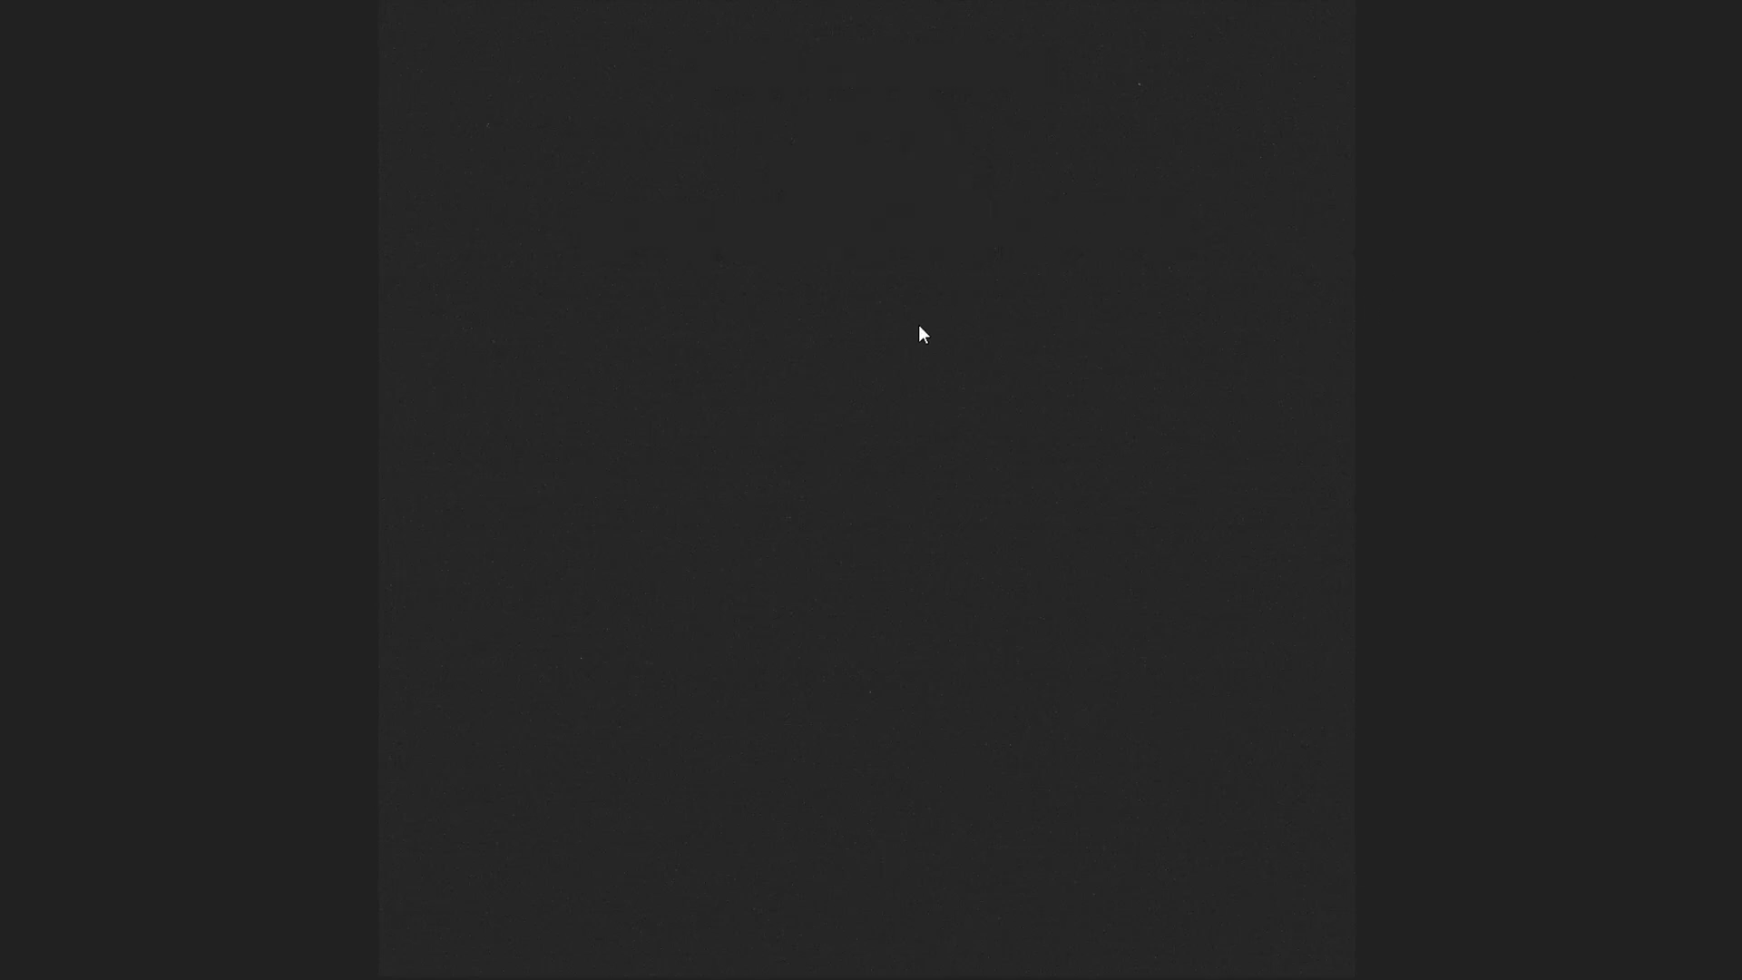
pyautogui.moveTo(1345, 283)
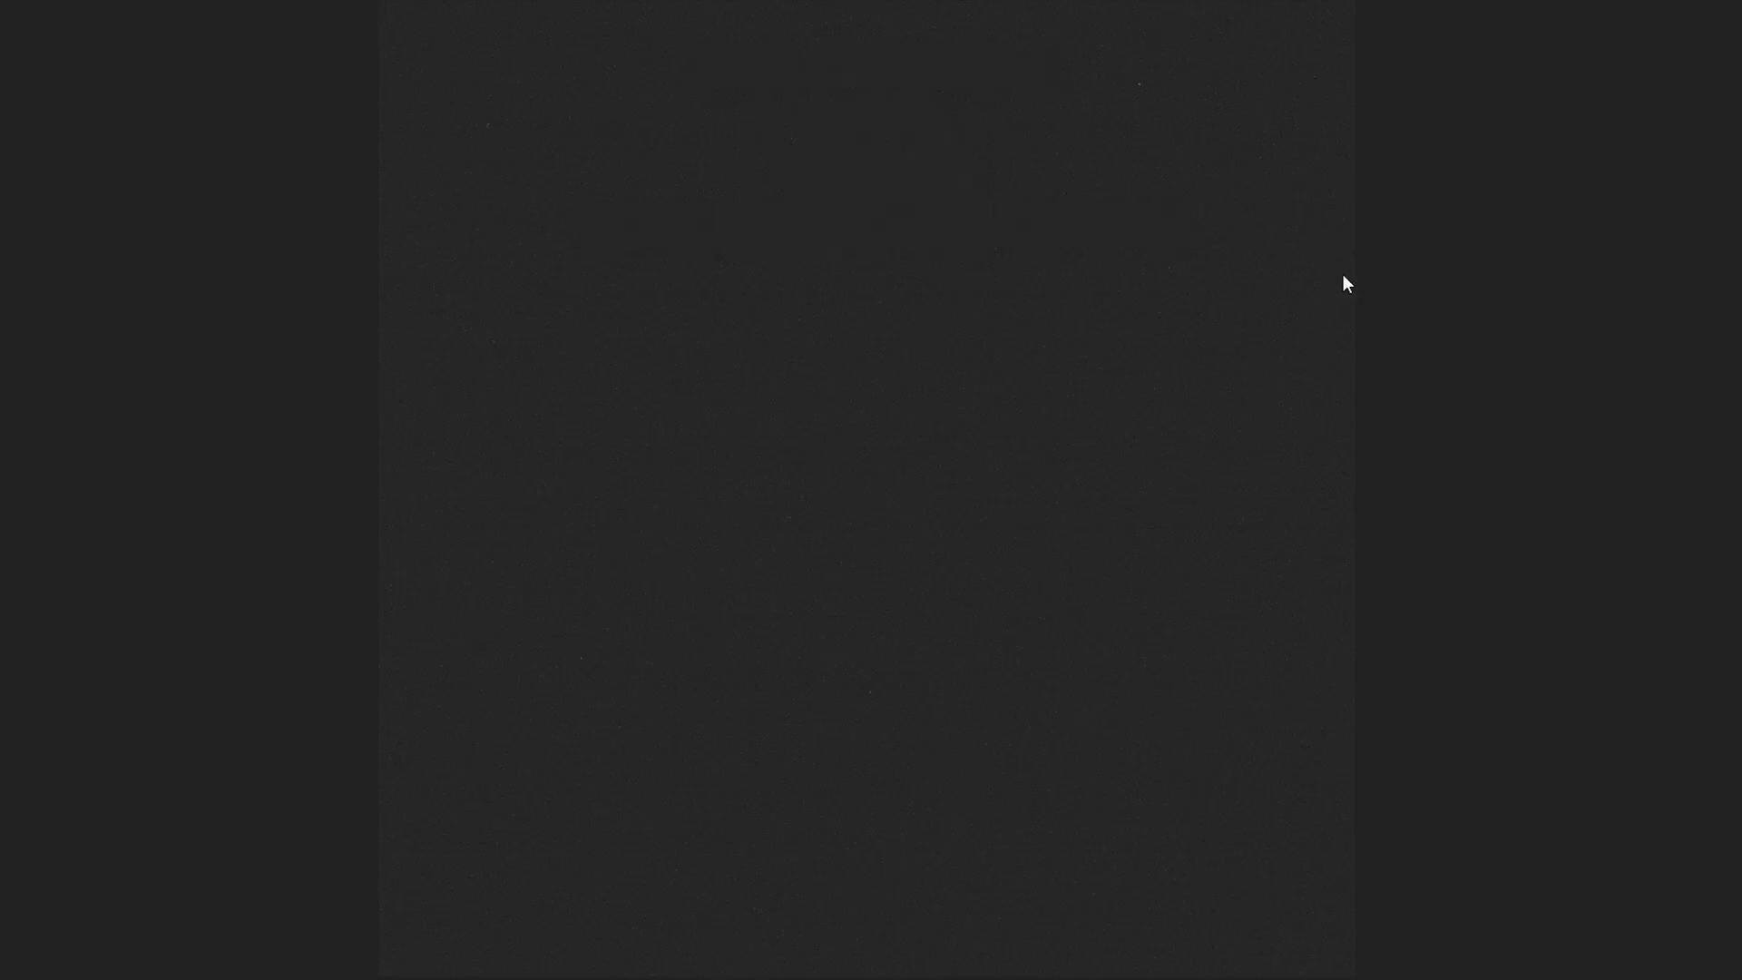
pyautogui.moveTo(1151, 319)
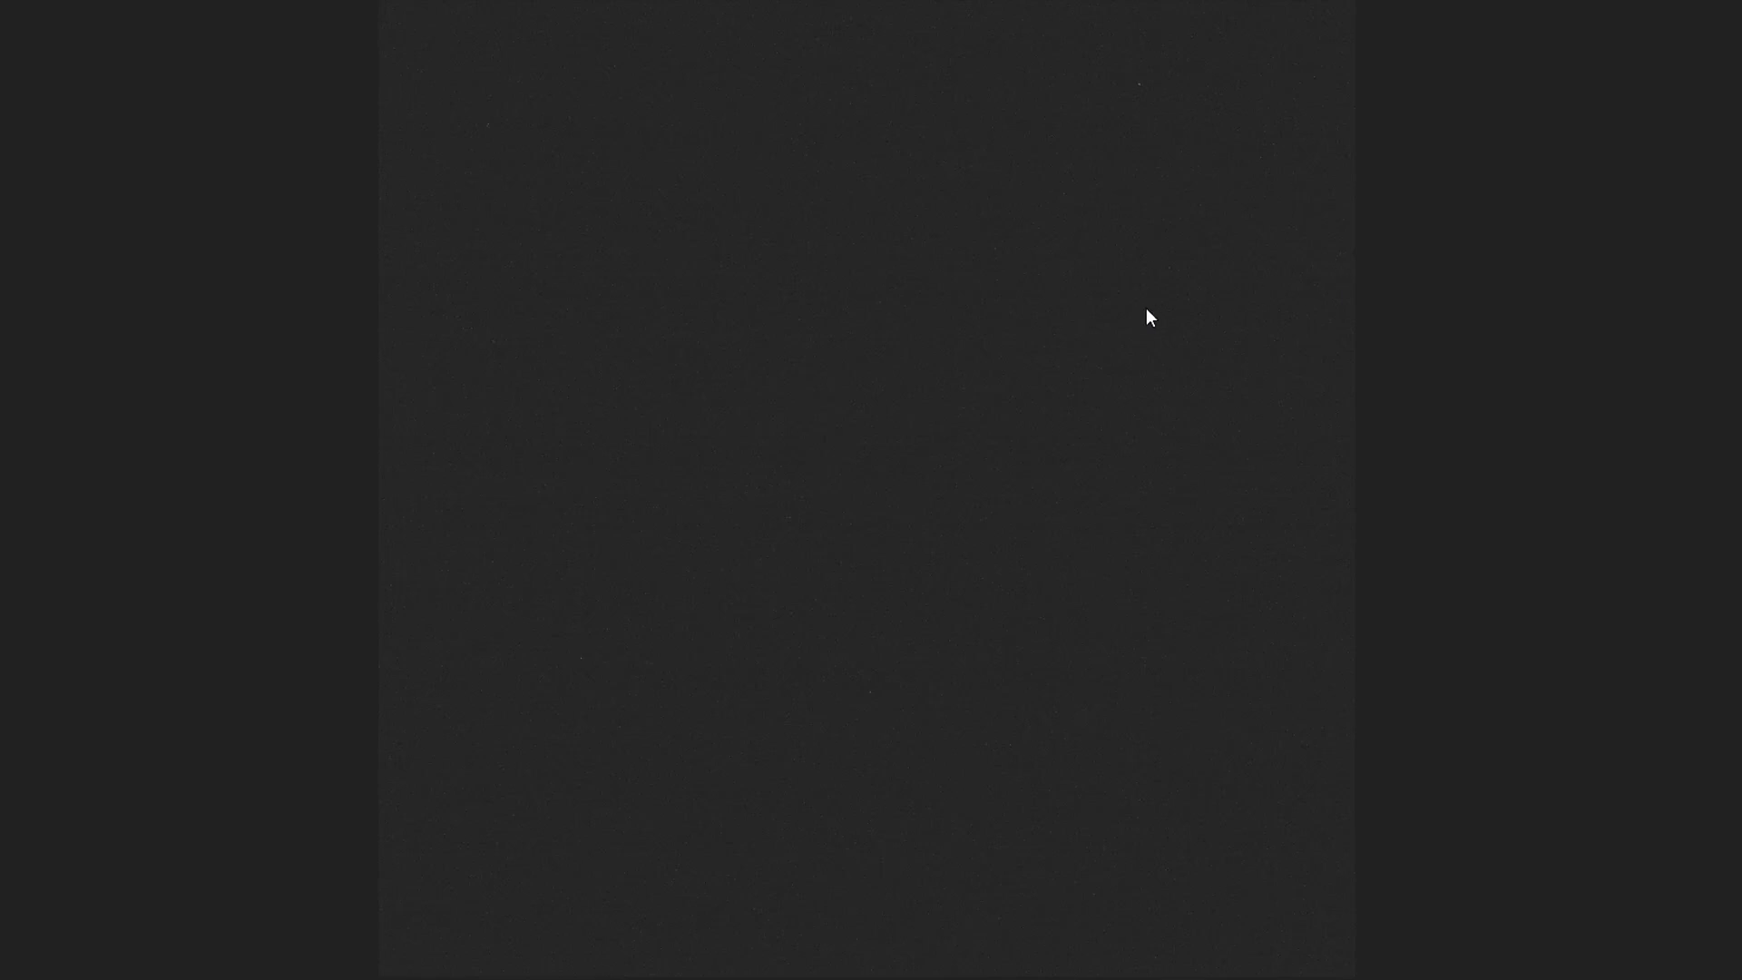
pyautogui.moveTo(893, 354)
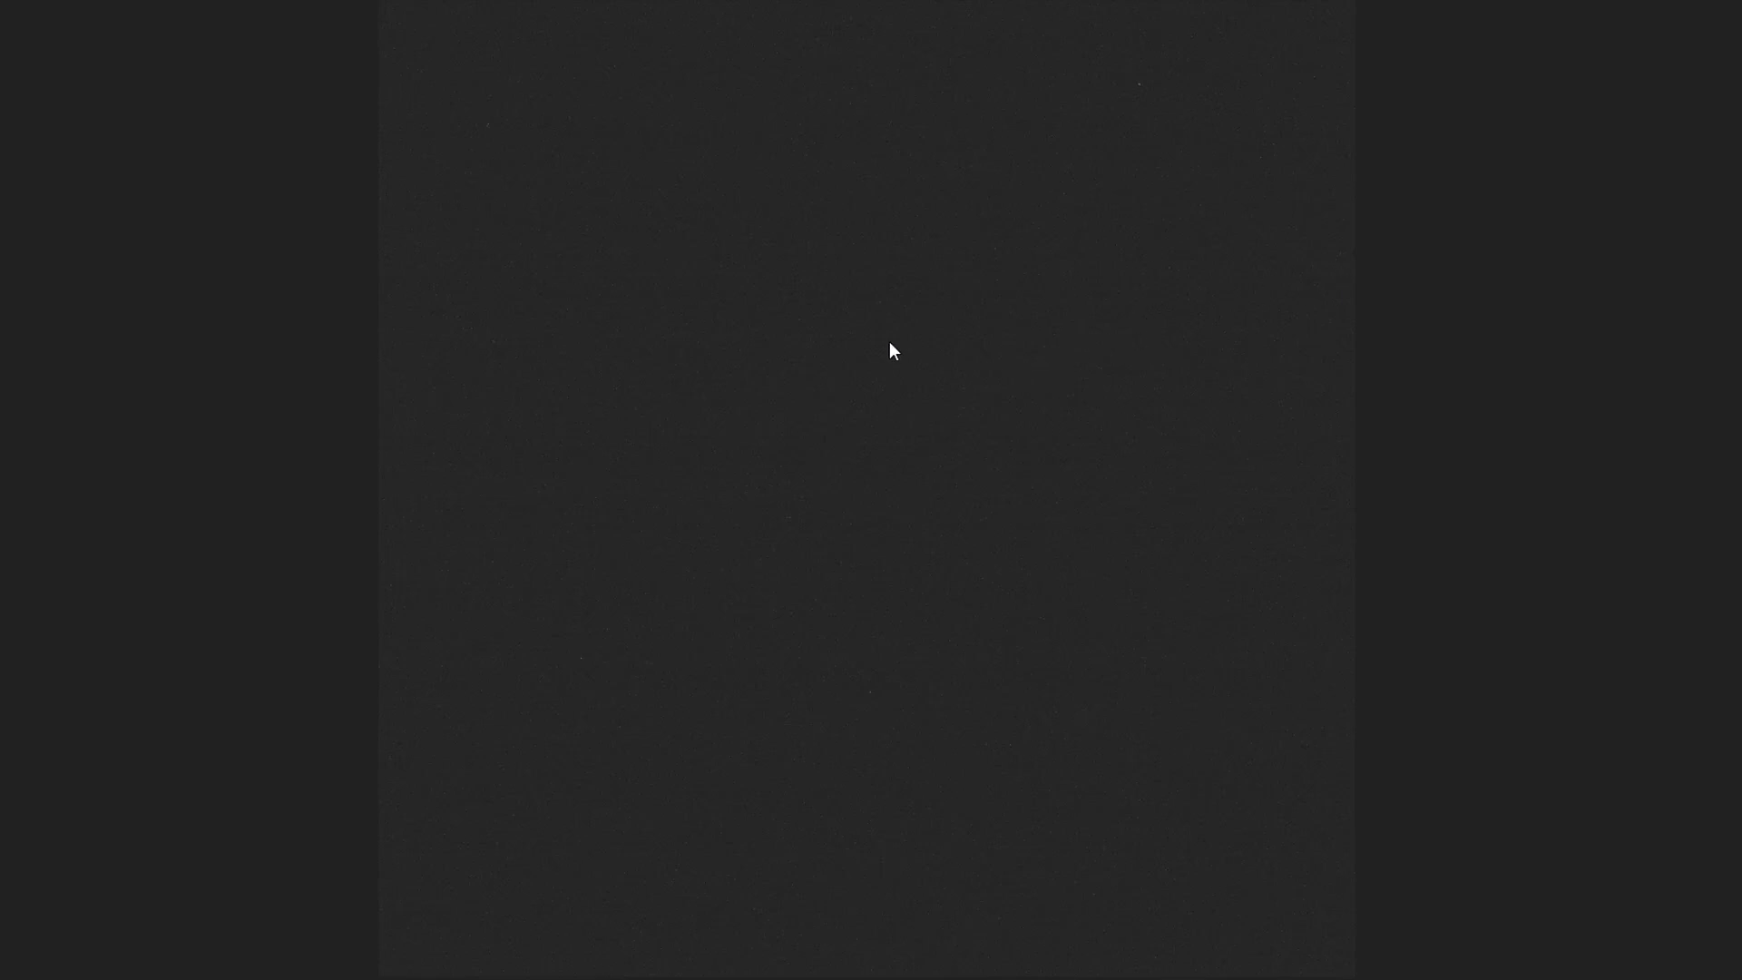
pyautogui.moveTo(895, 414)
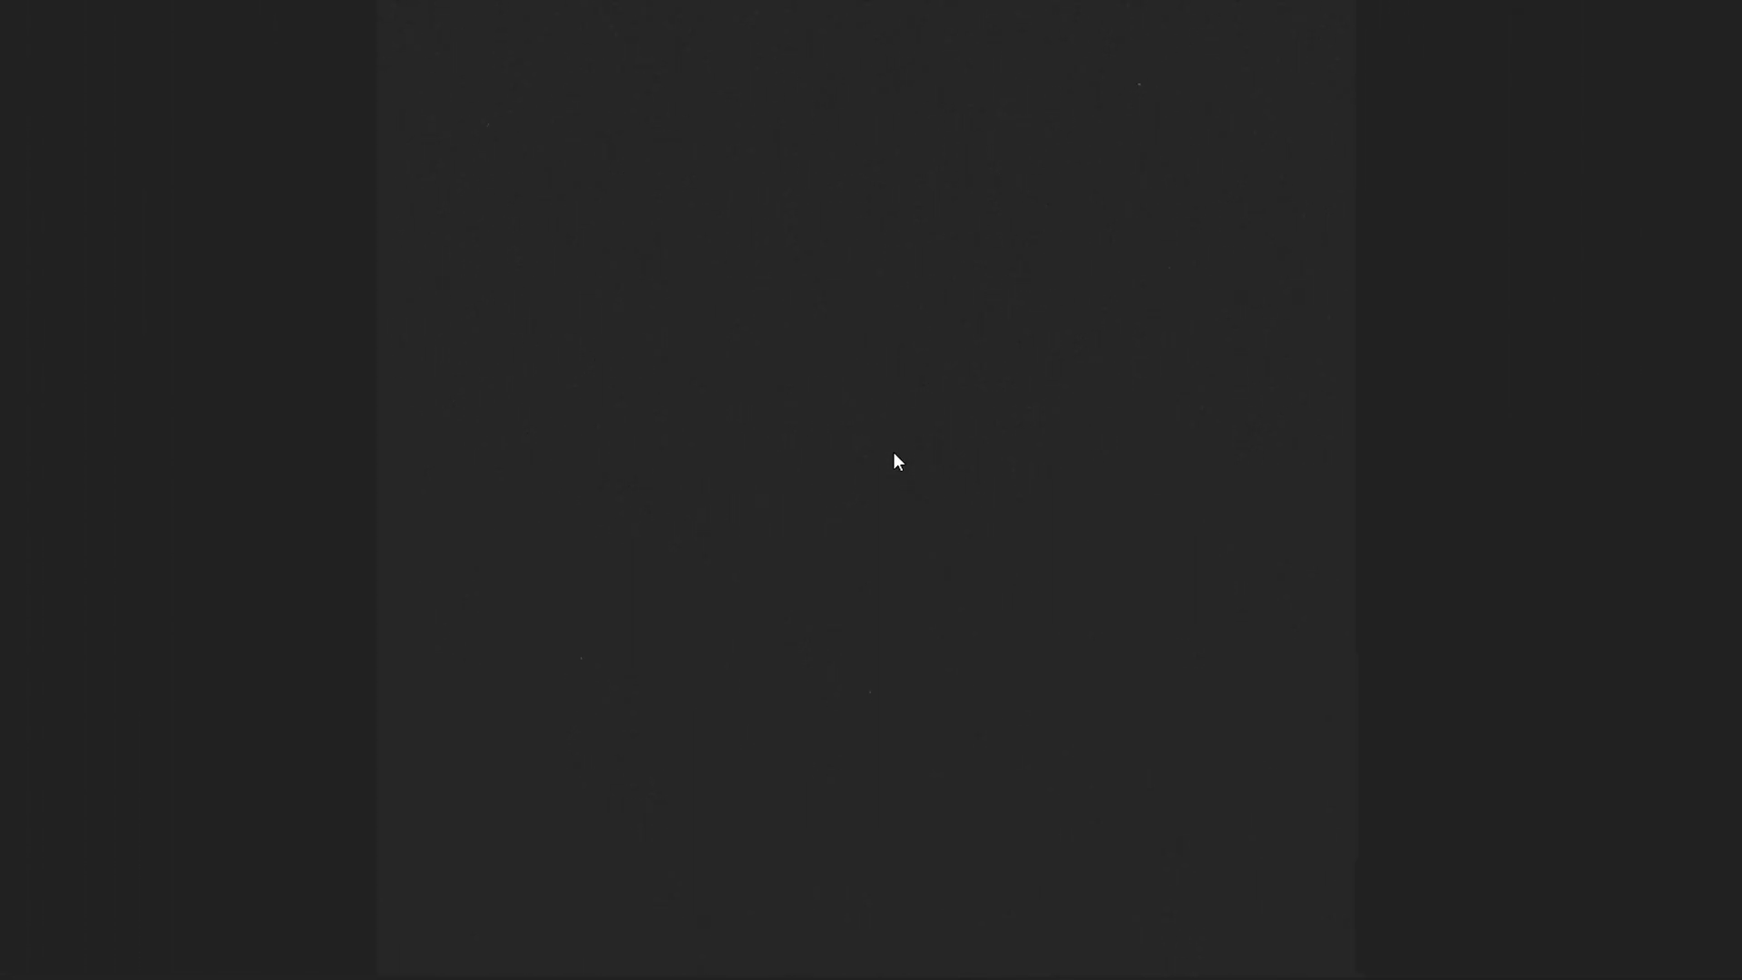
pyautogui.moveTo(408, 502)
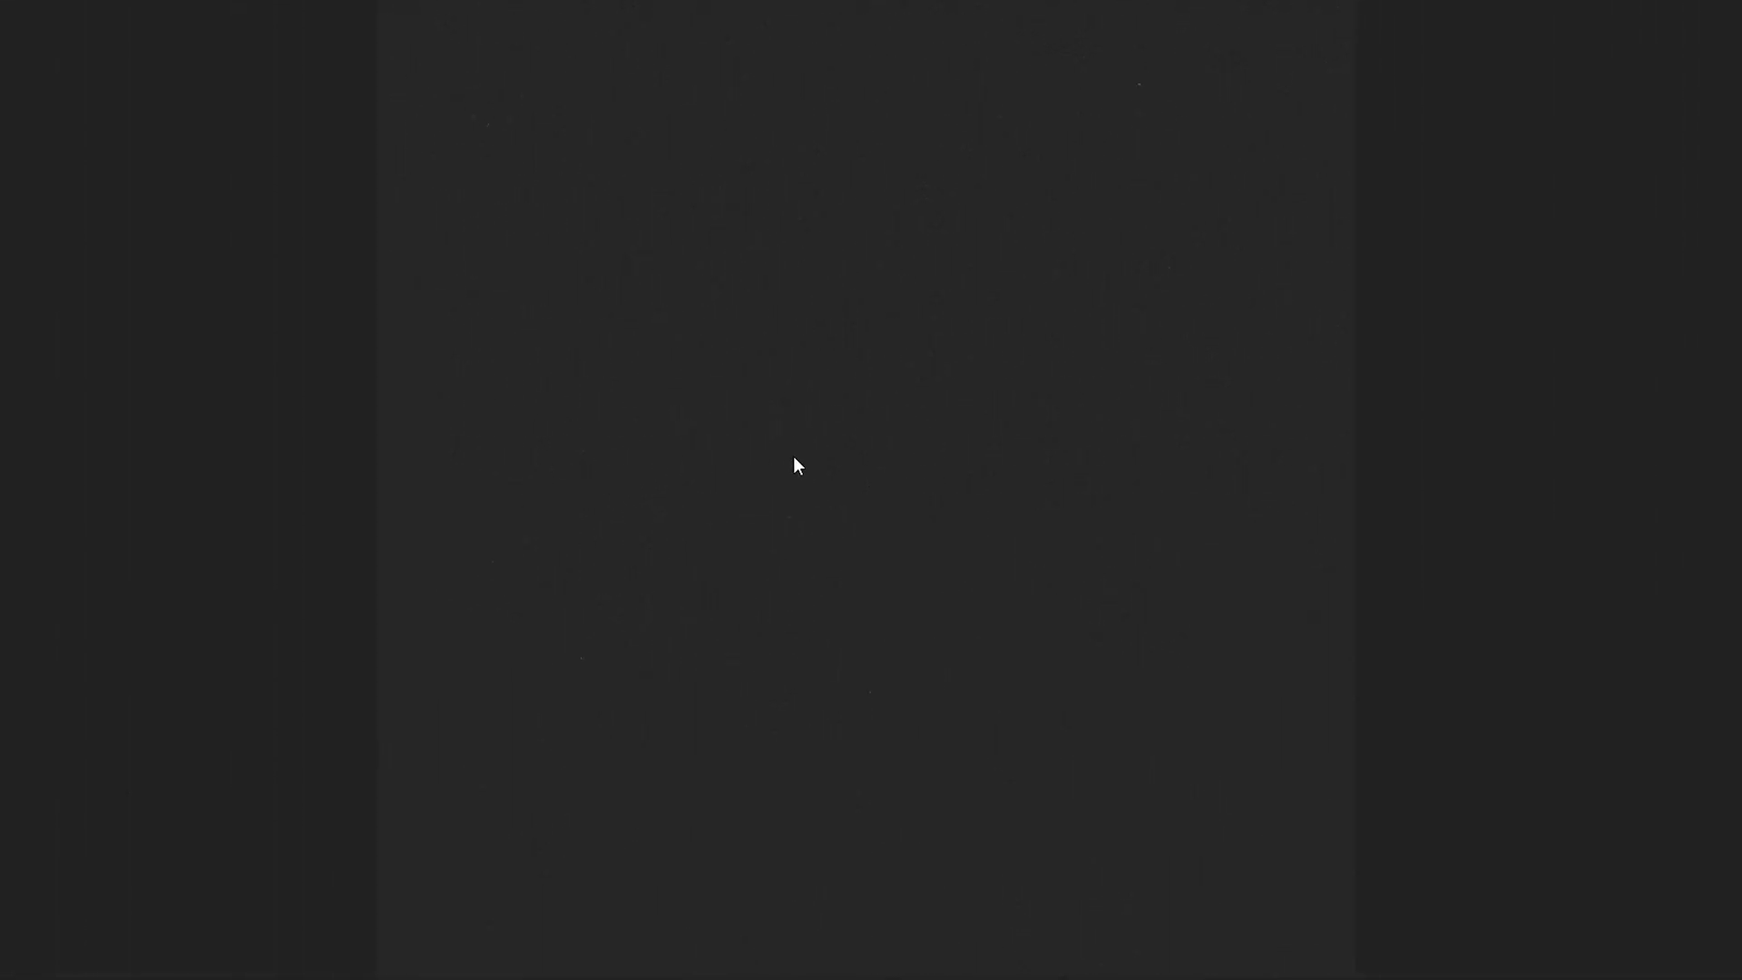
pyautogui.moveTo(1720, 349)
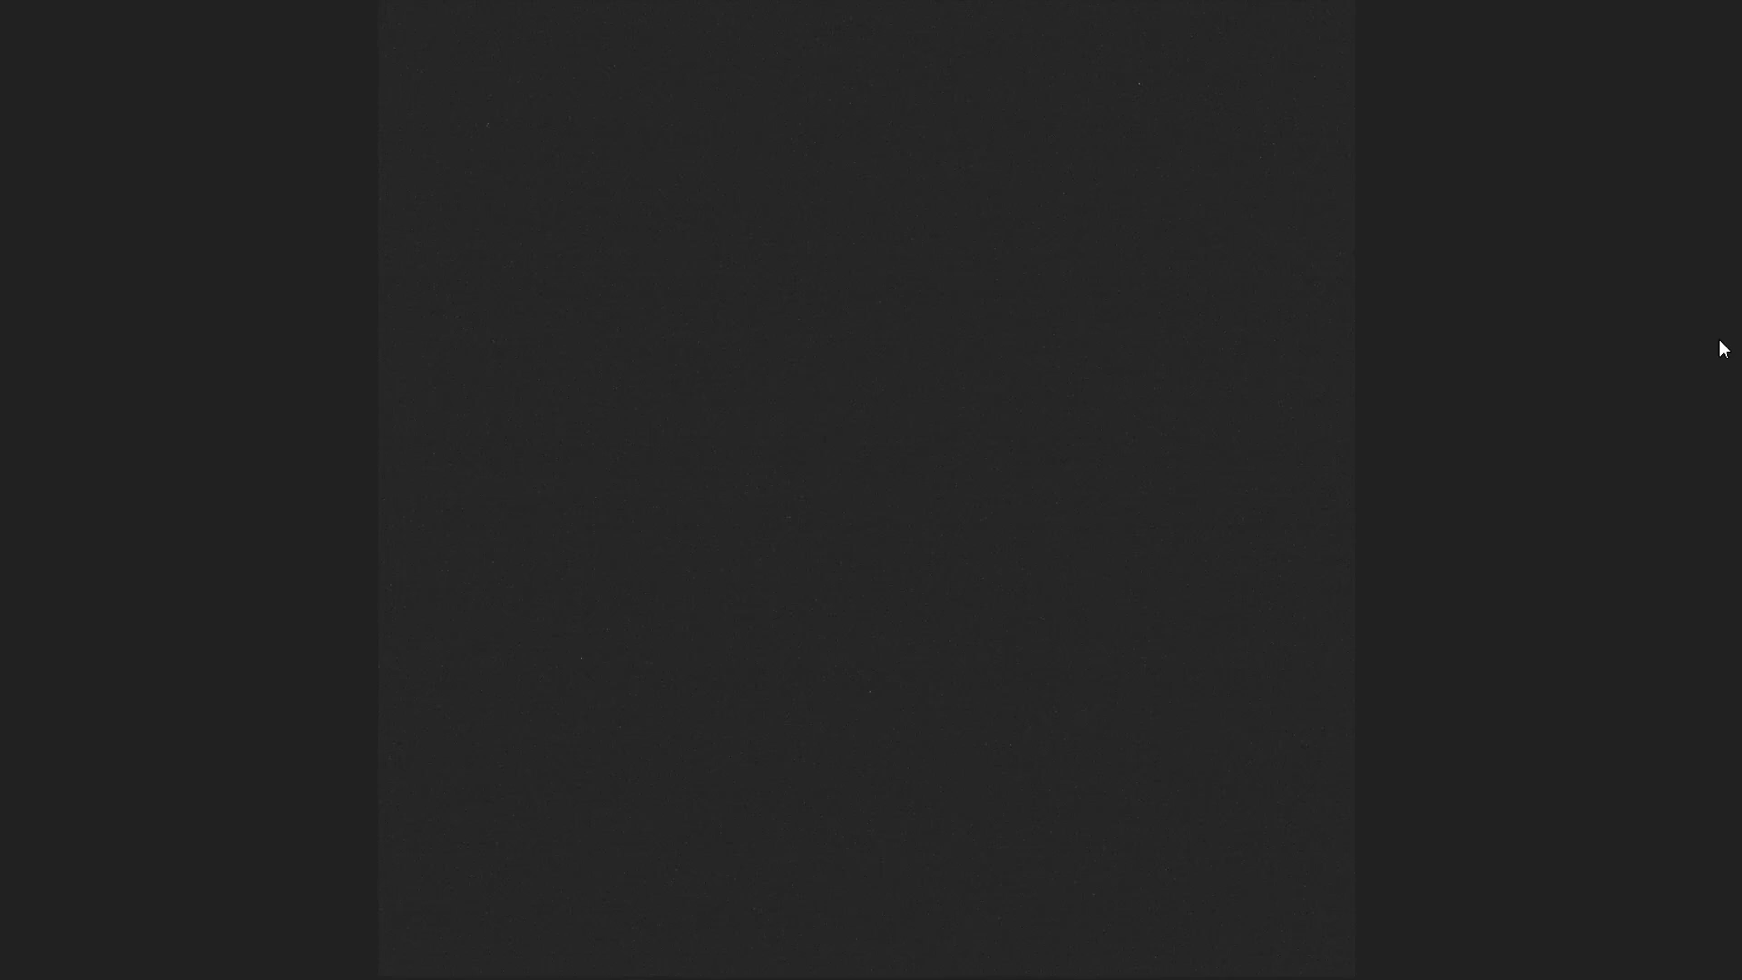
pyautogui.moveTo(873, 506)
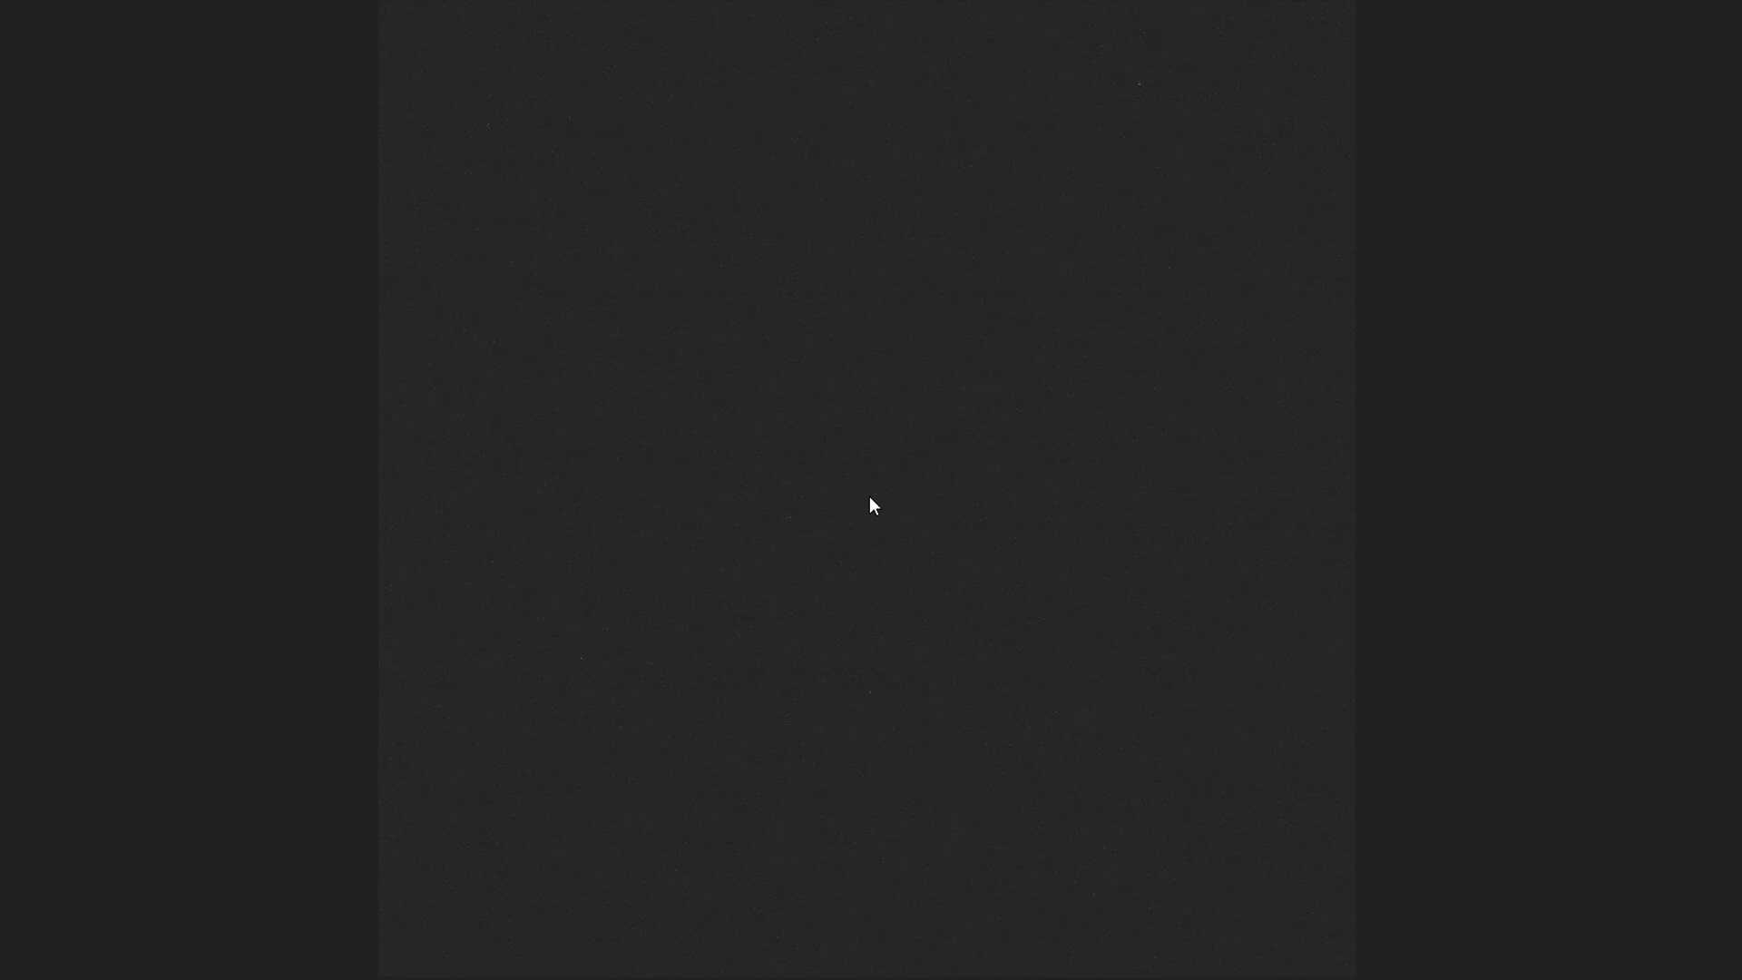
pyautogui.moveTo(1729, 510)
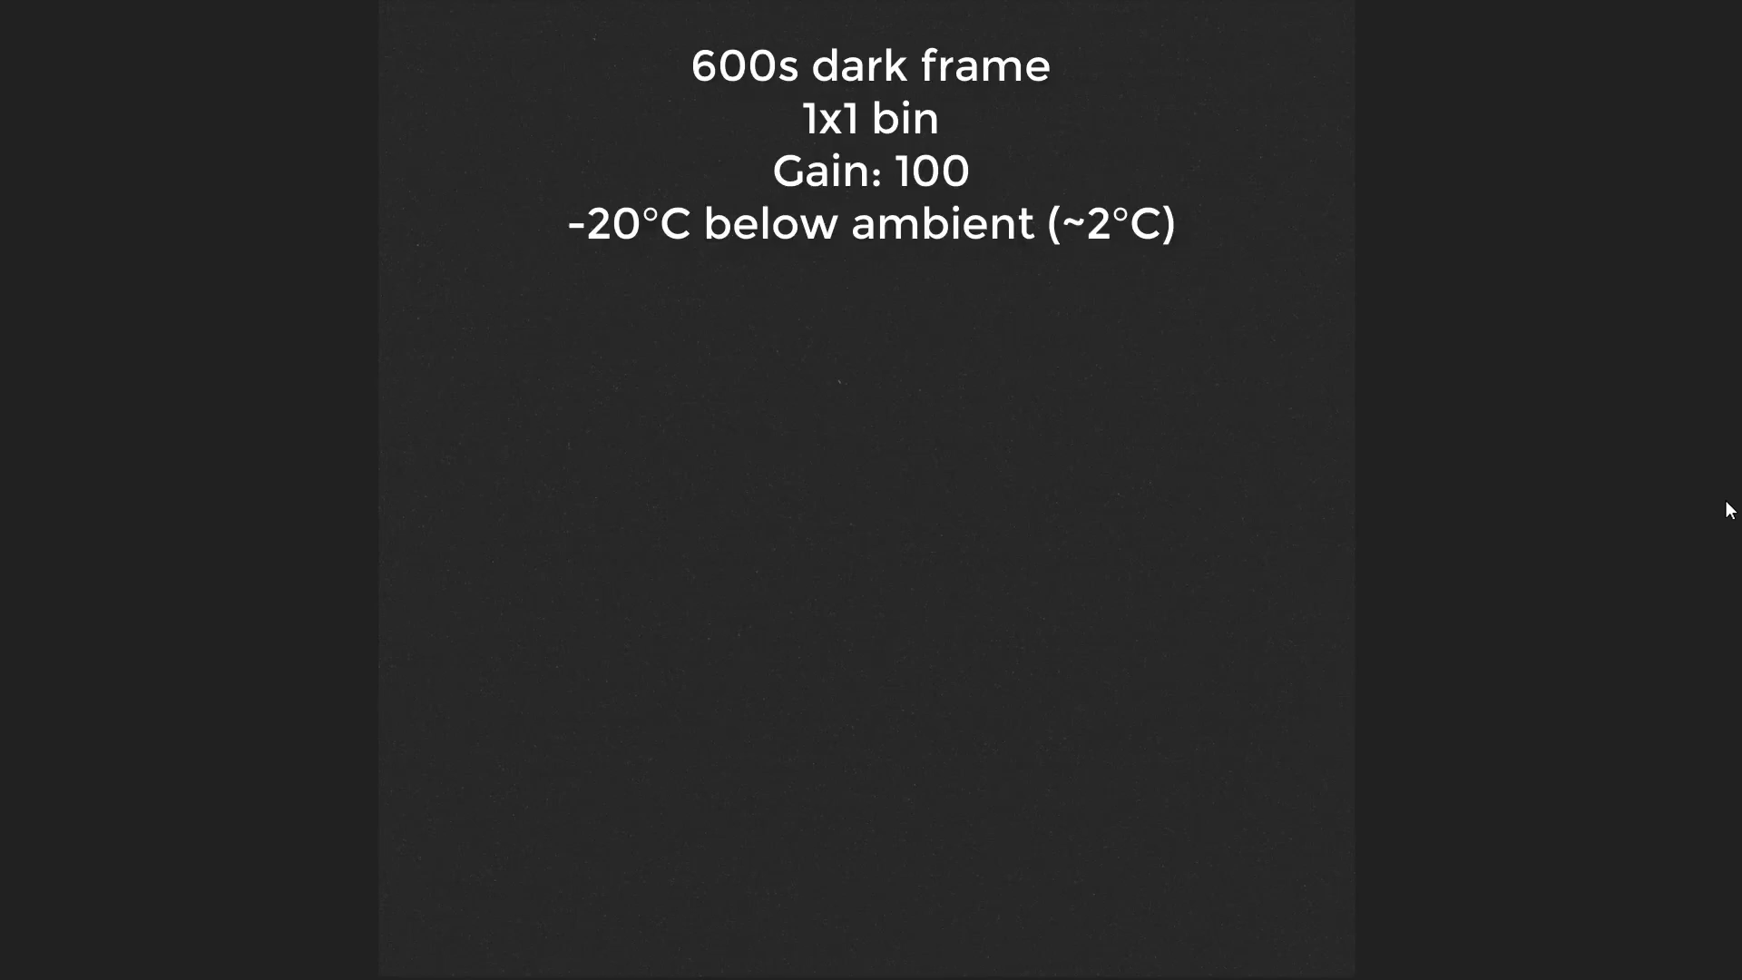
pyautogui.moveTo(898, 375)
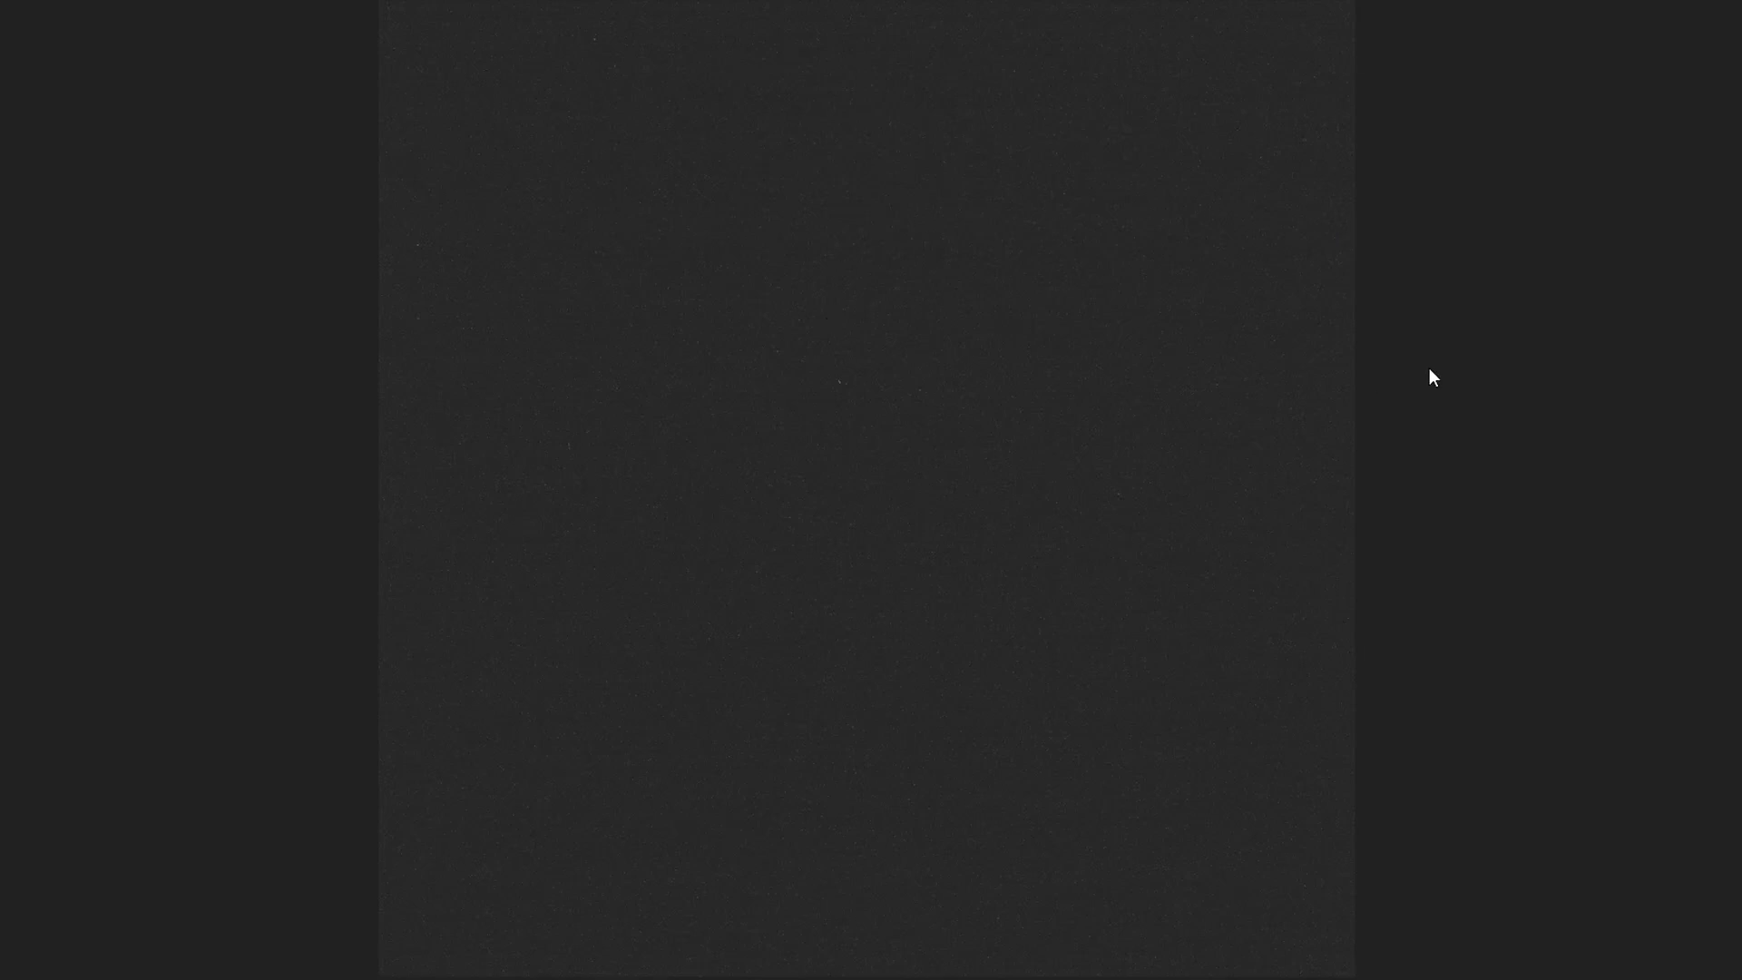
pyautogui.moveTo(582, 395)
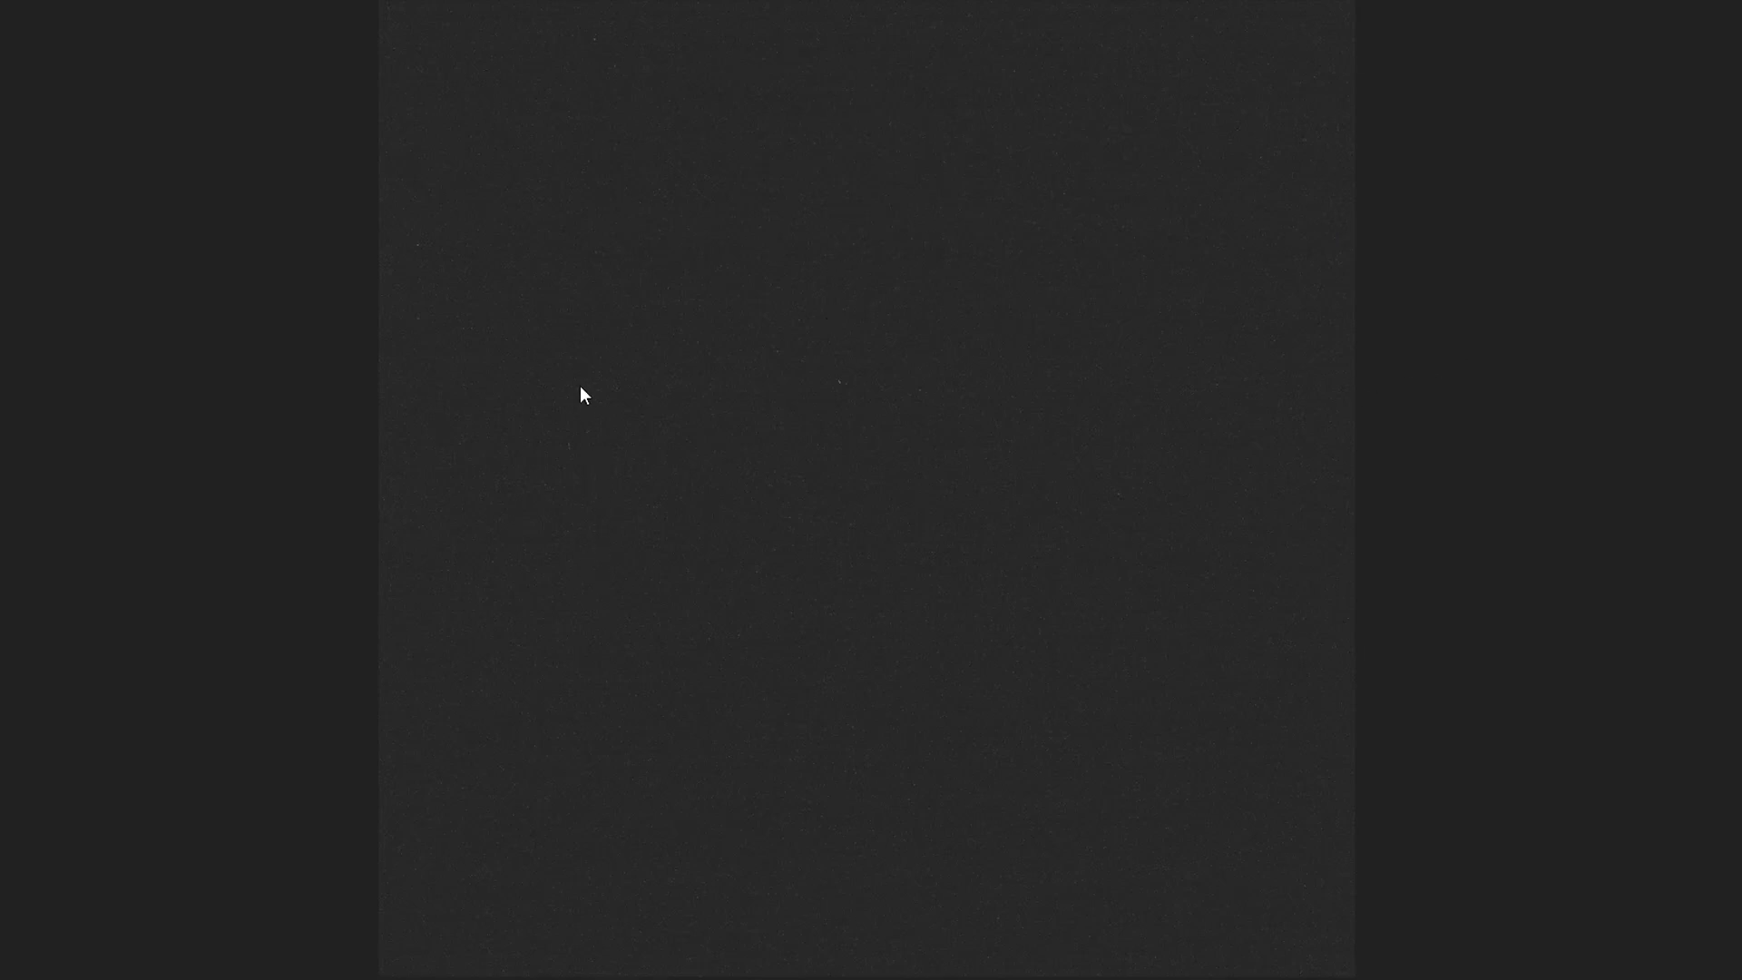
pyautogui.moveTo(696, 419)
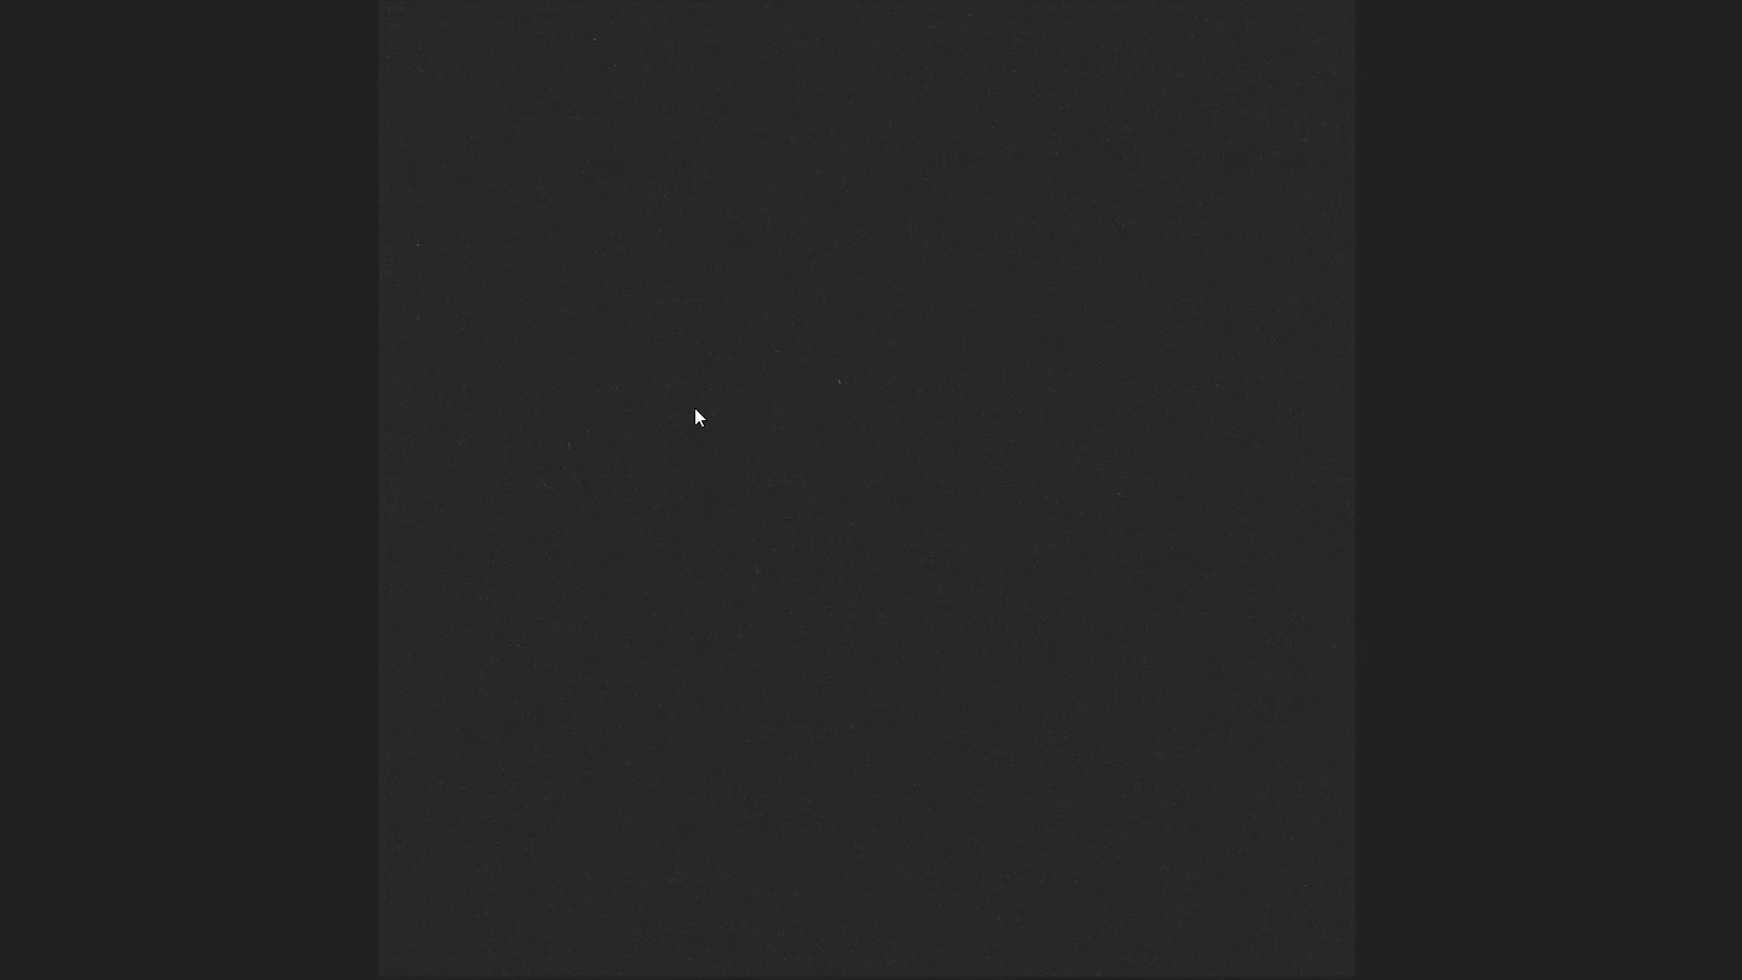
pyautogui.moveTo(901, 542)
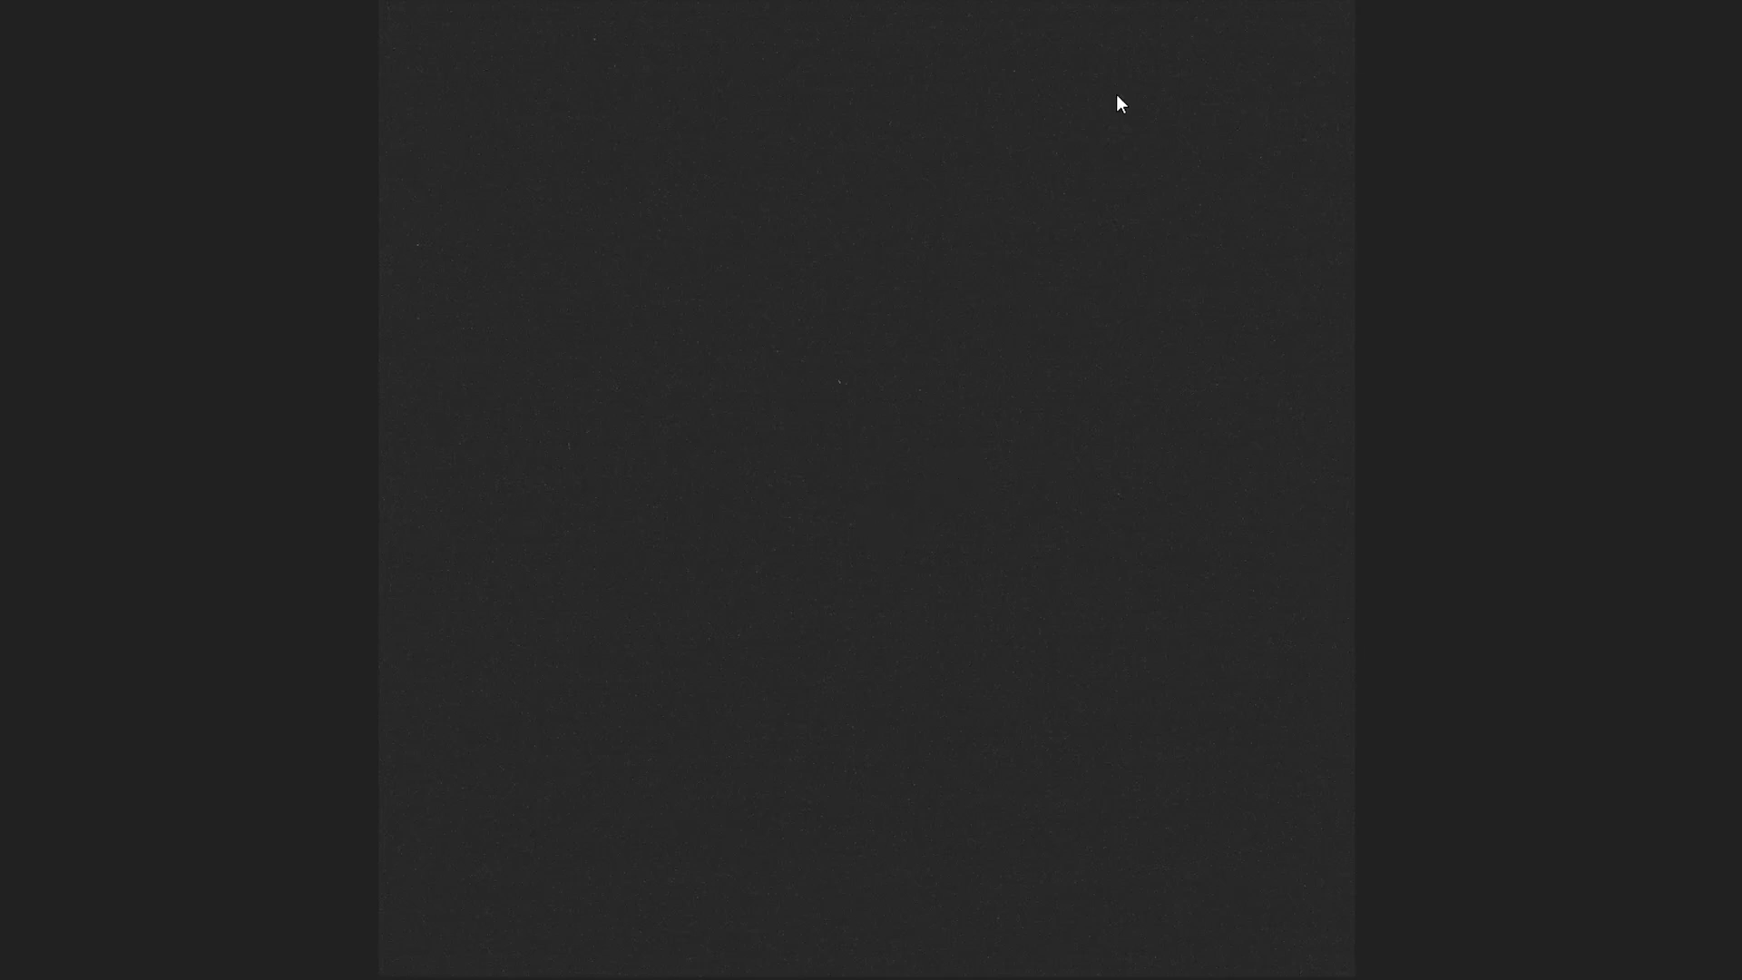
pyautogui.moveTo(713, 782)
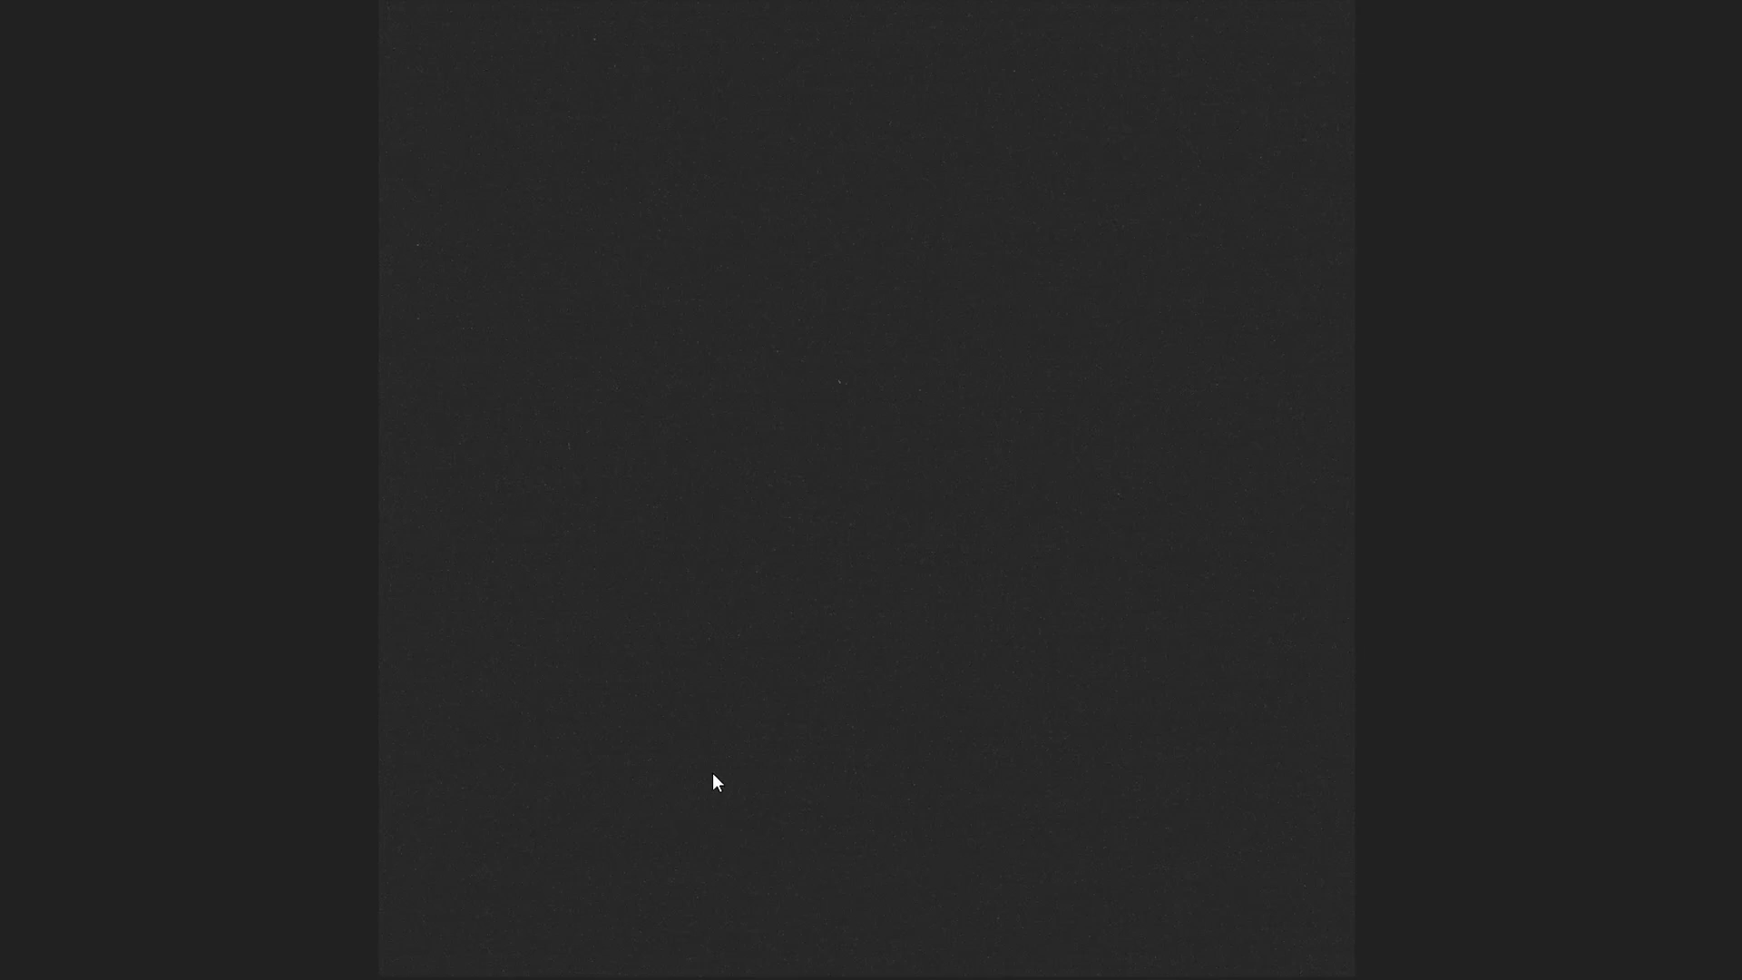
pyautogui.moveTo(1500, 525)
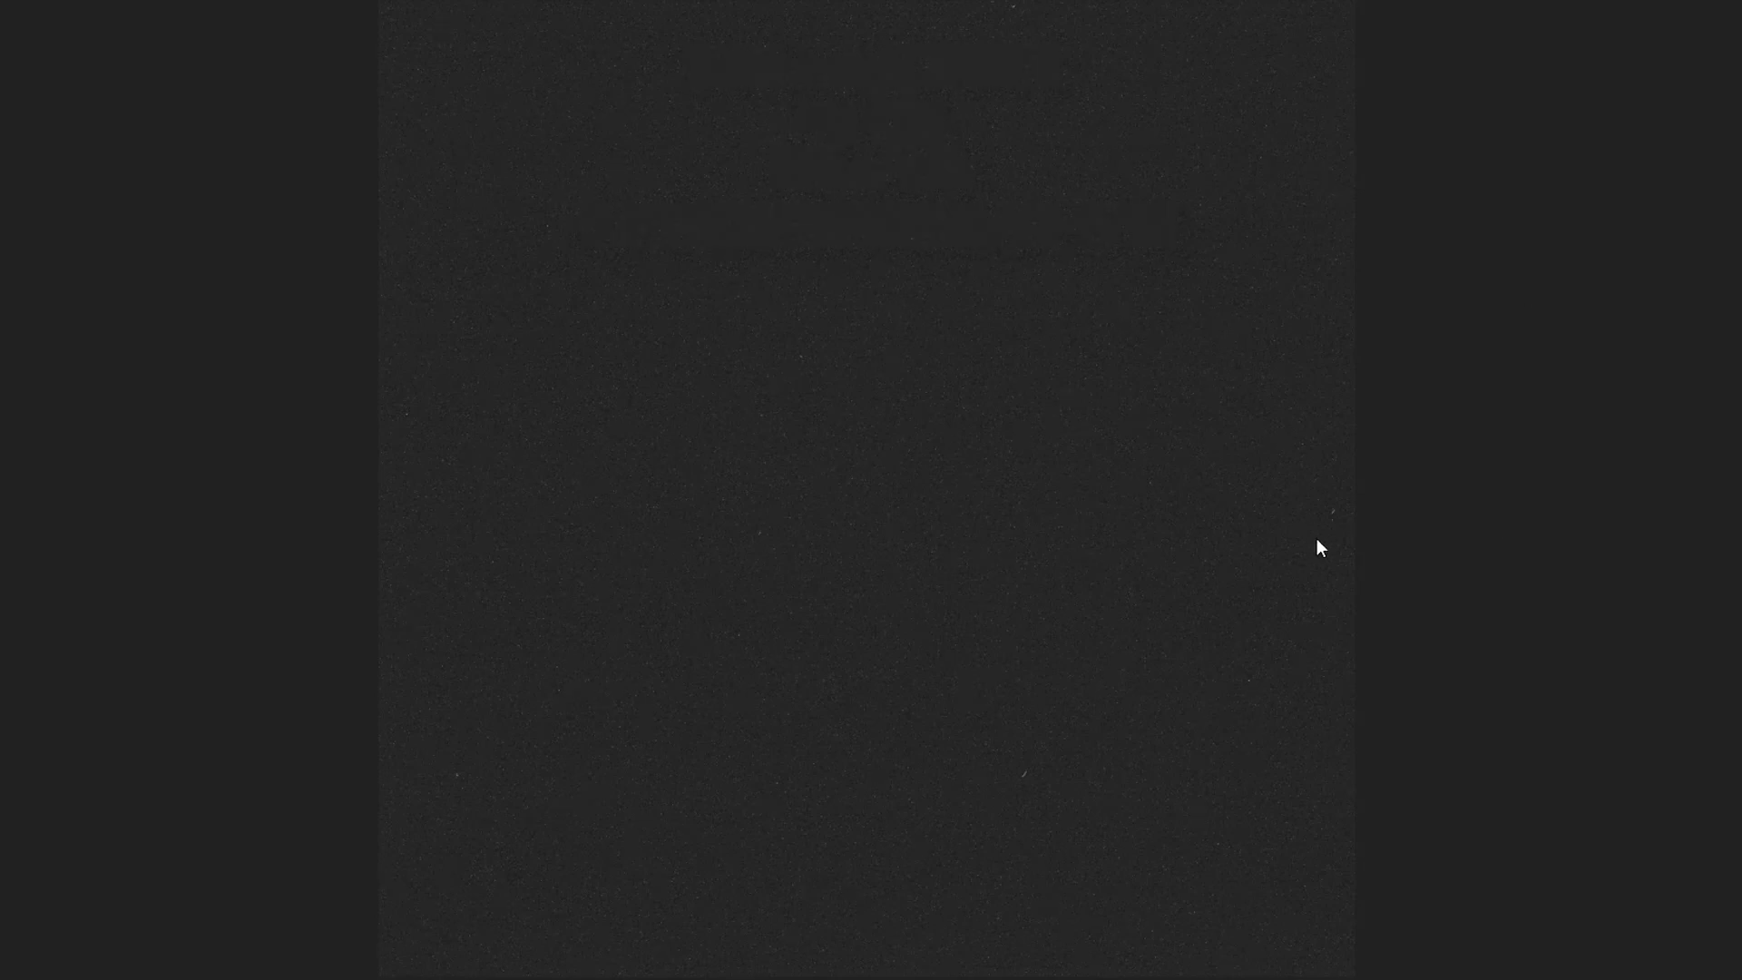
pyautogui.moveTo(898, 602)
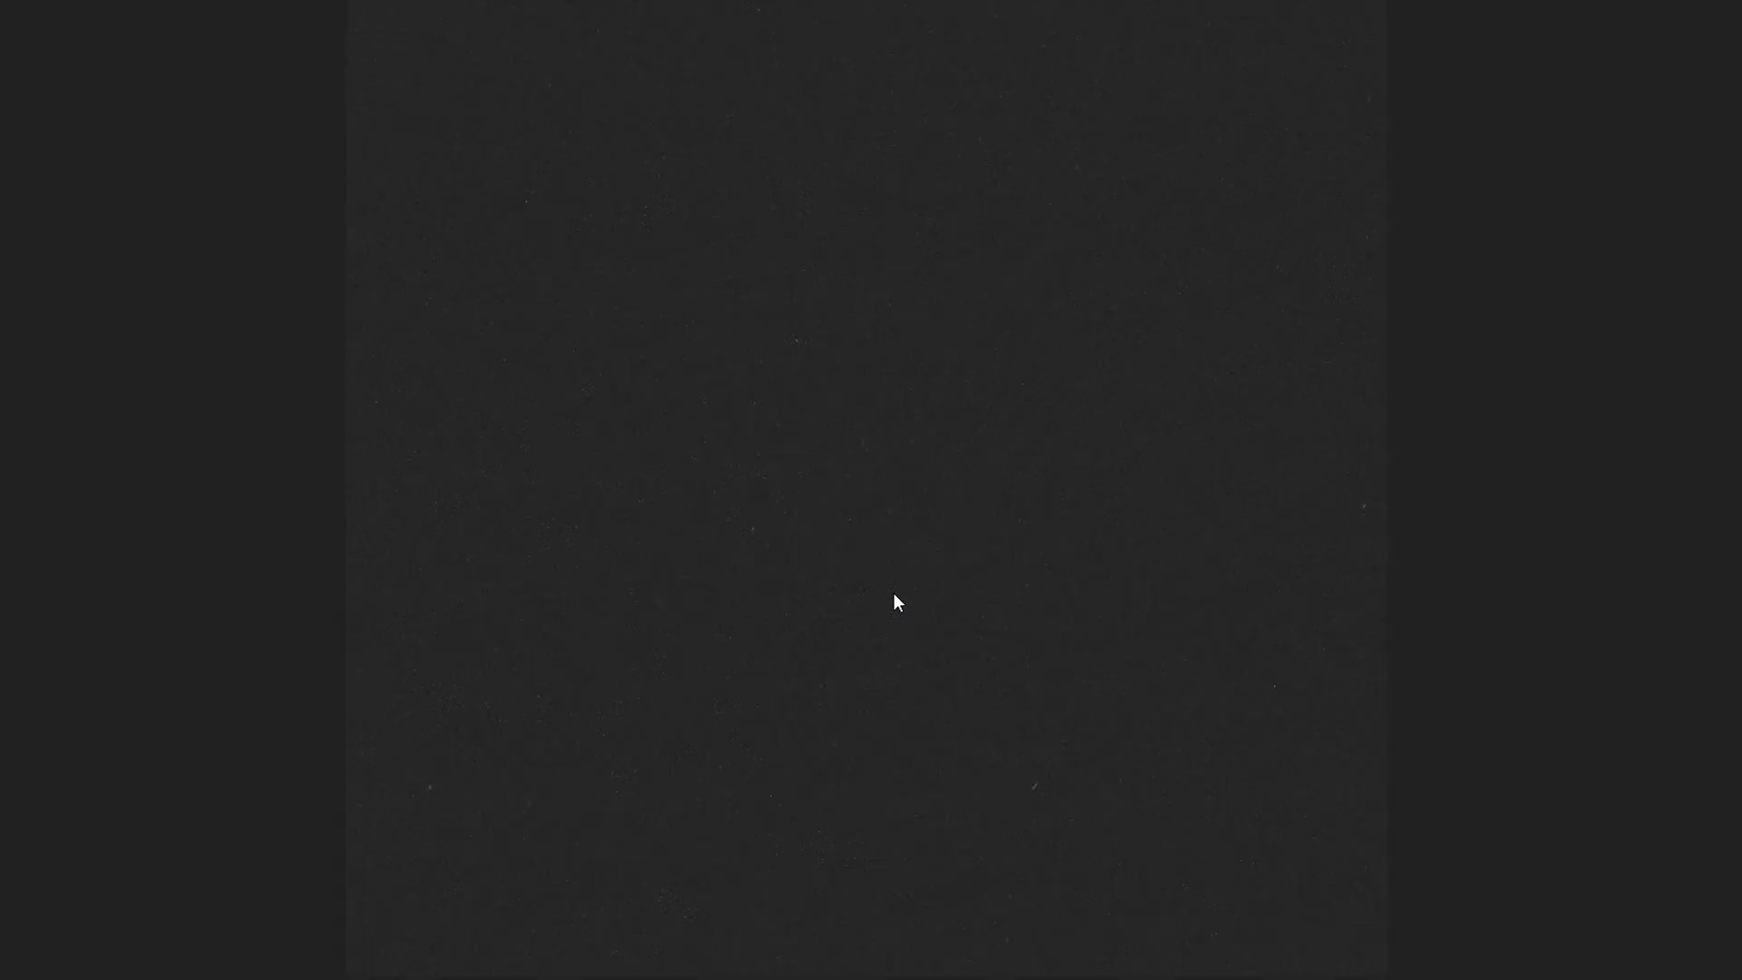
pyautogui.moveTo(1337, 156)
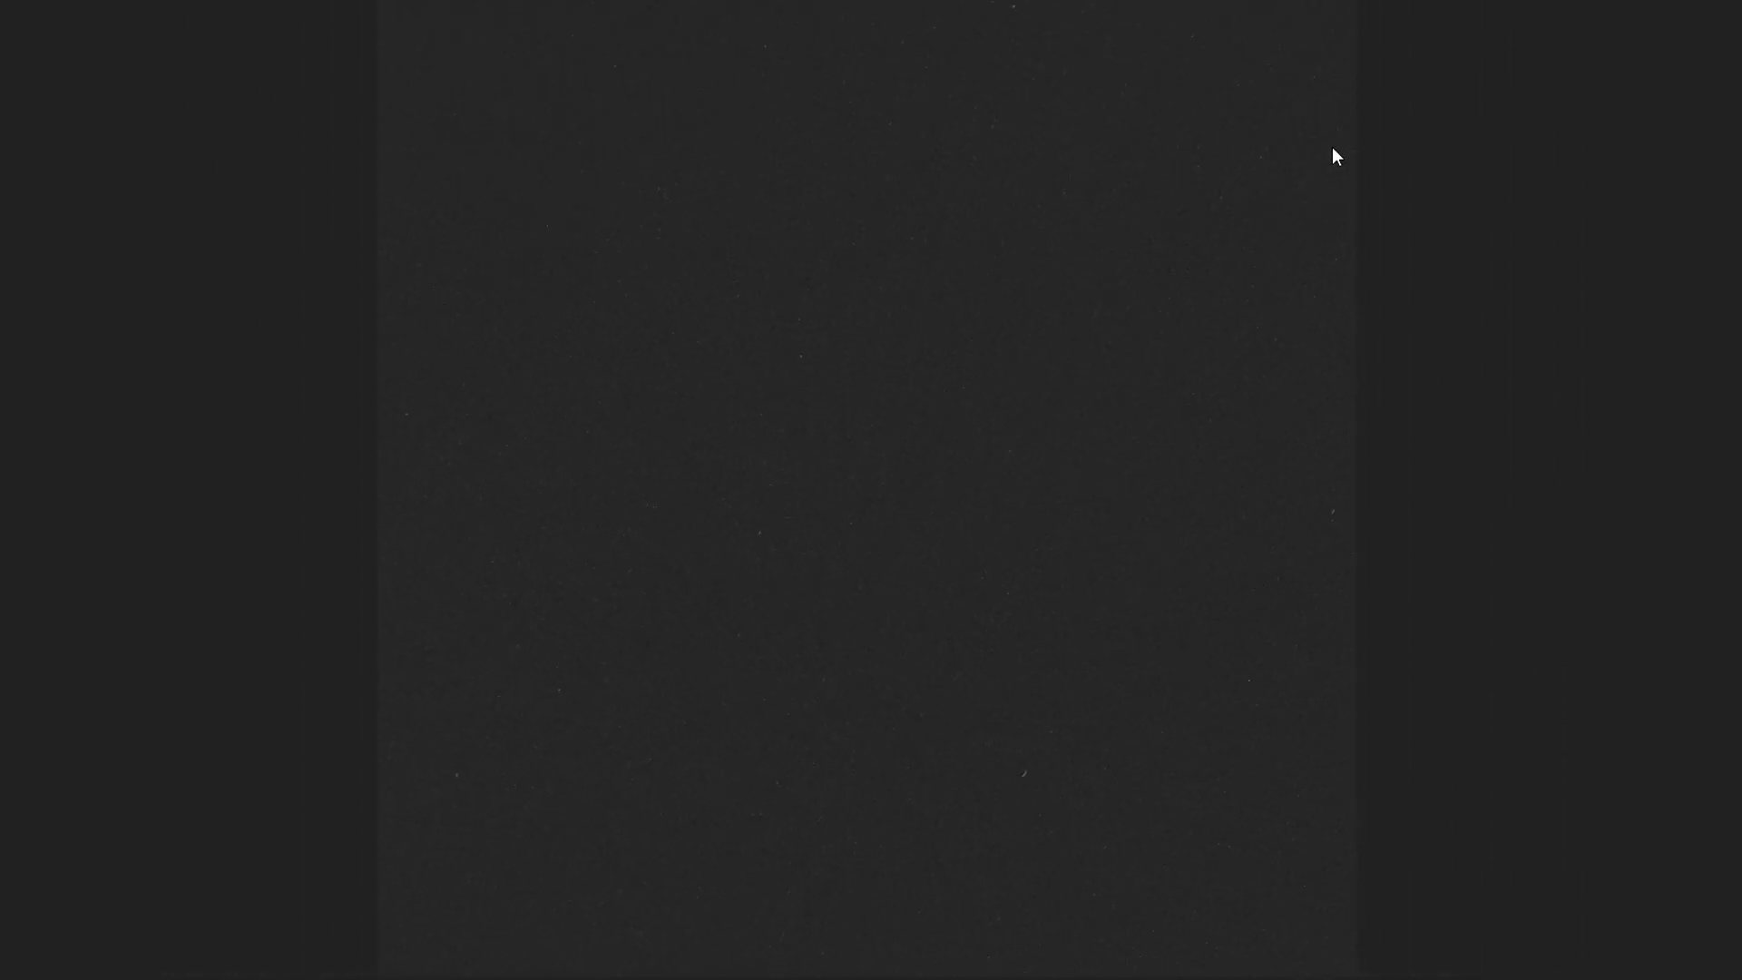
pyautogui.moveTo(1092, 247)
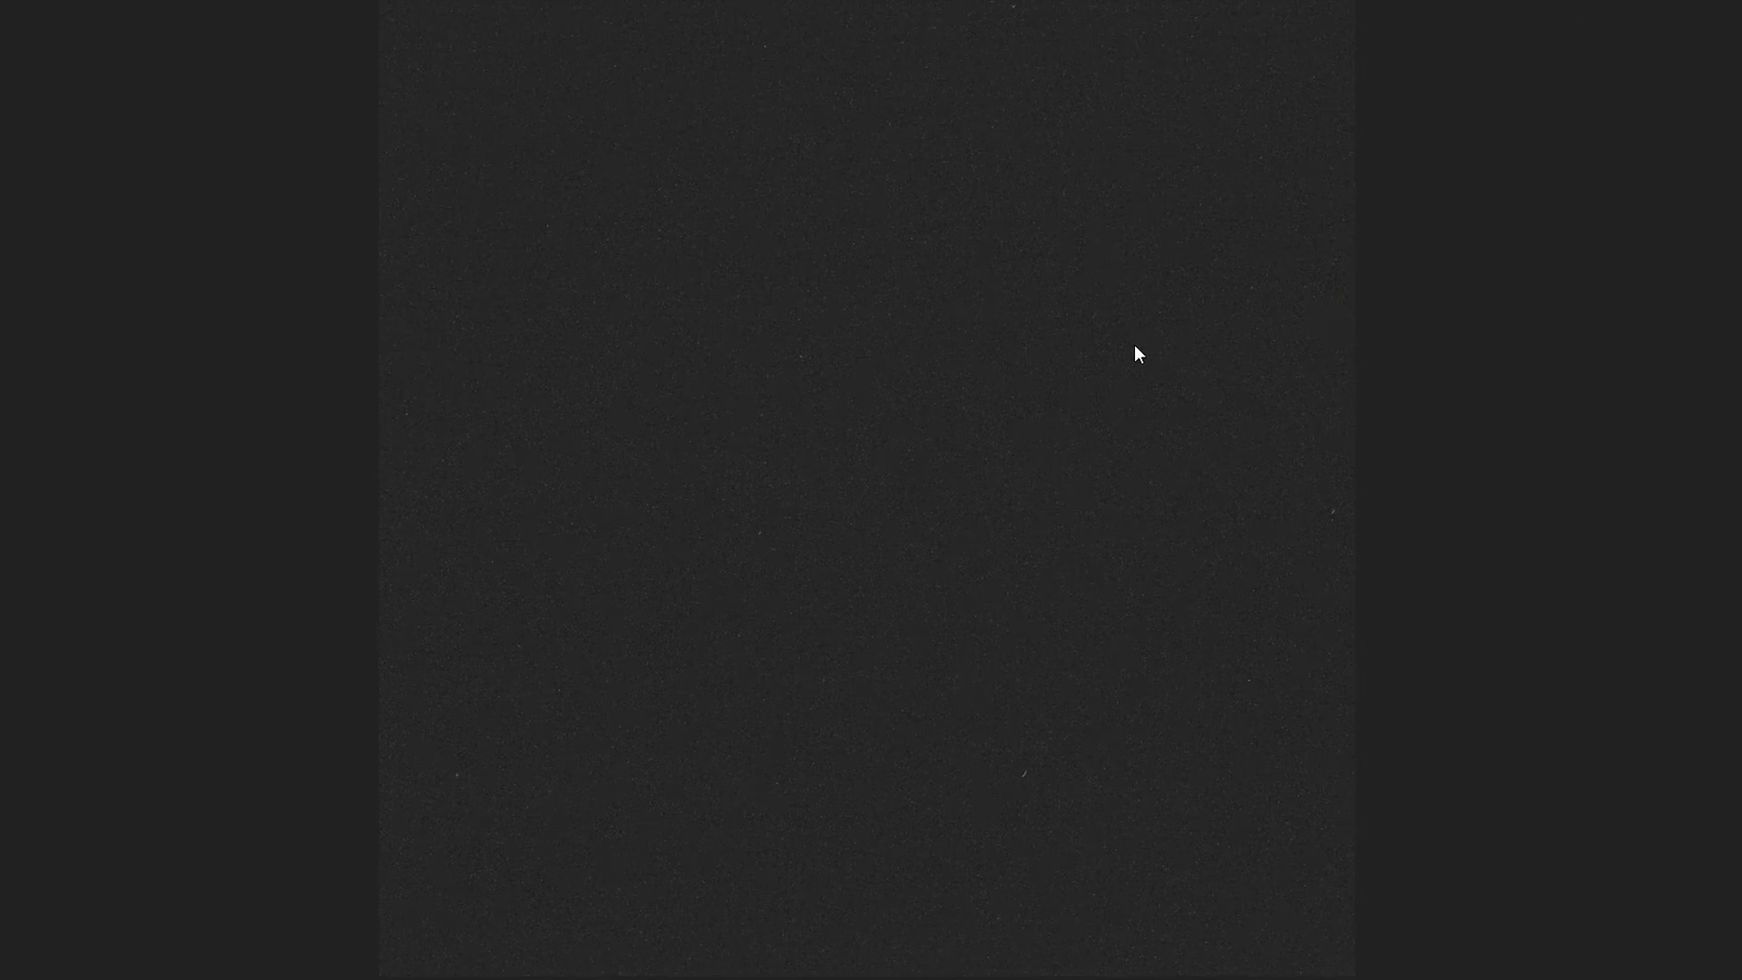
pyautogui.moveTo(1669, 290)
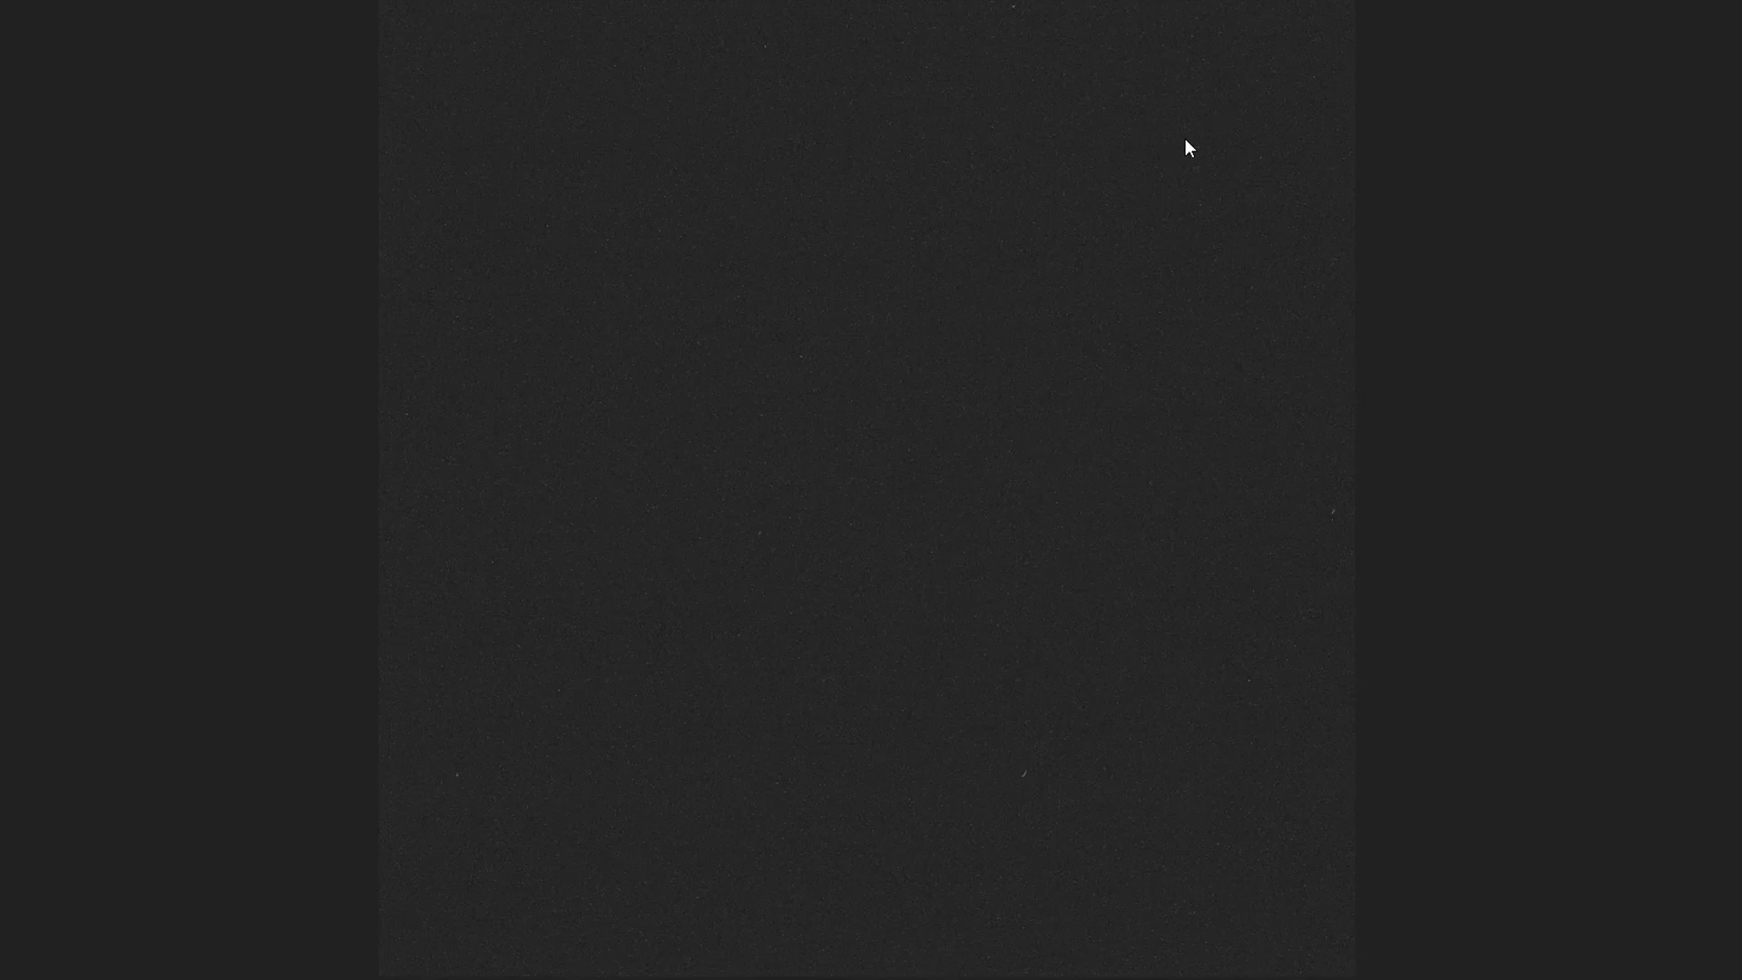
pyautogui.moveTo(1318, 276)
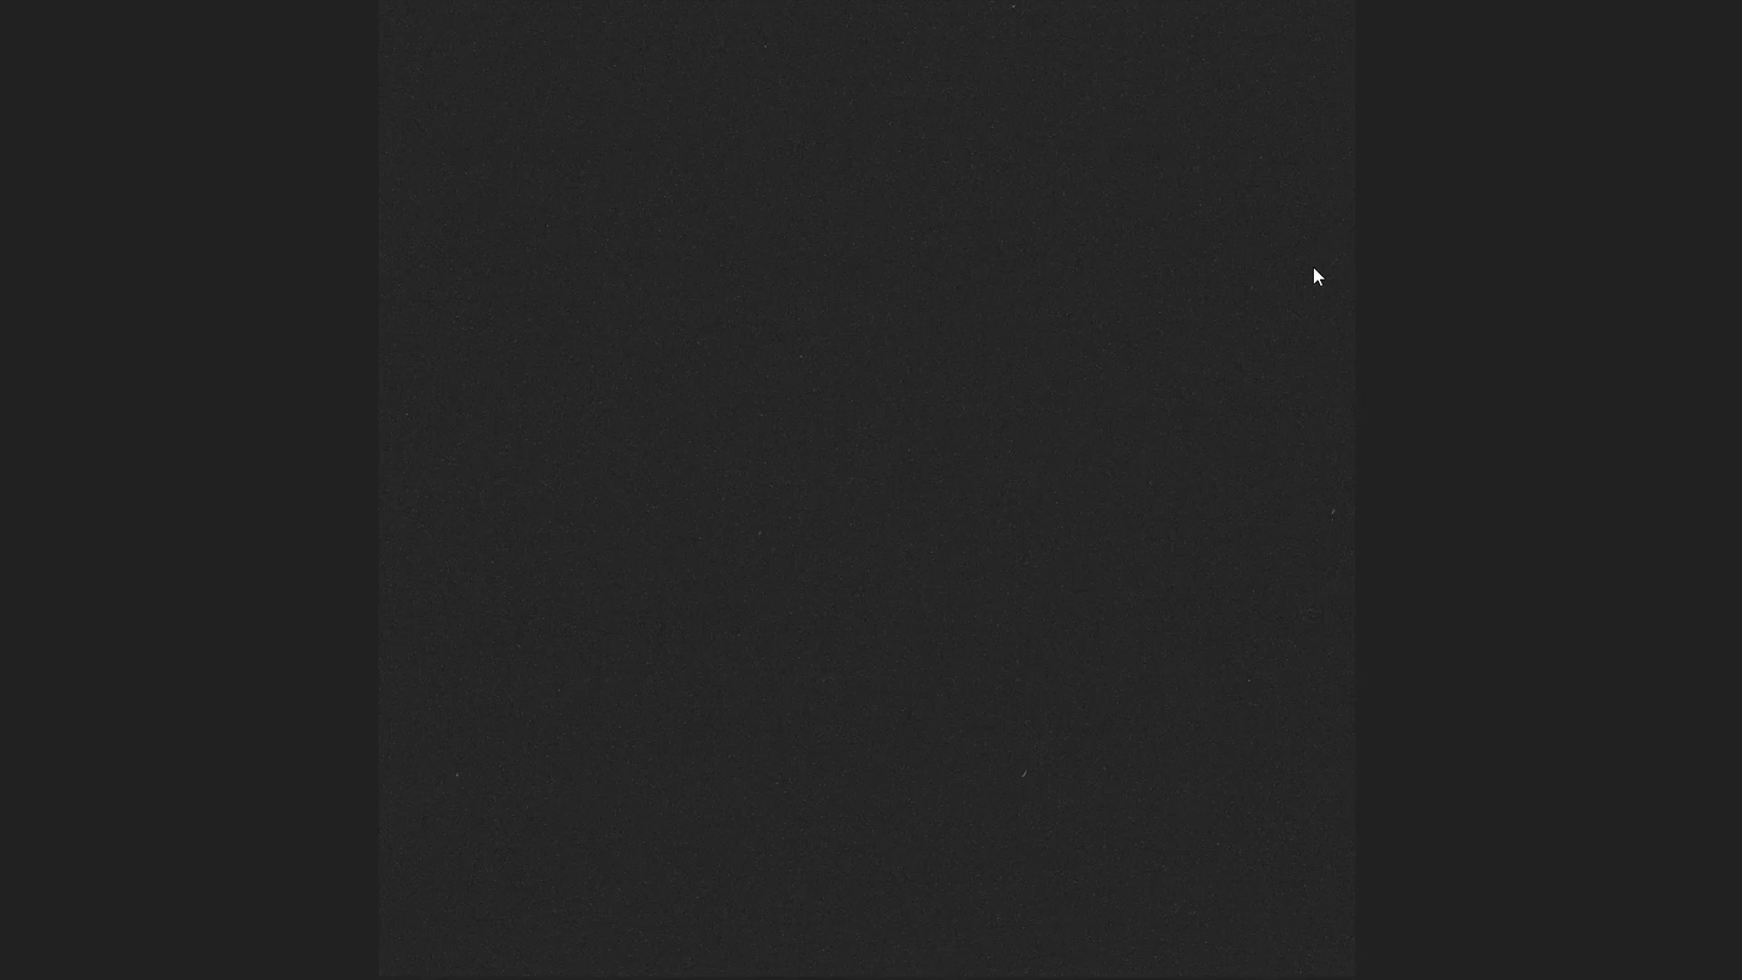
pyautogui.moveTo(1118, 327)
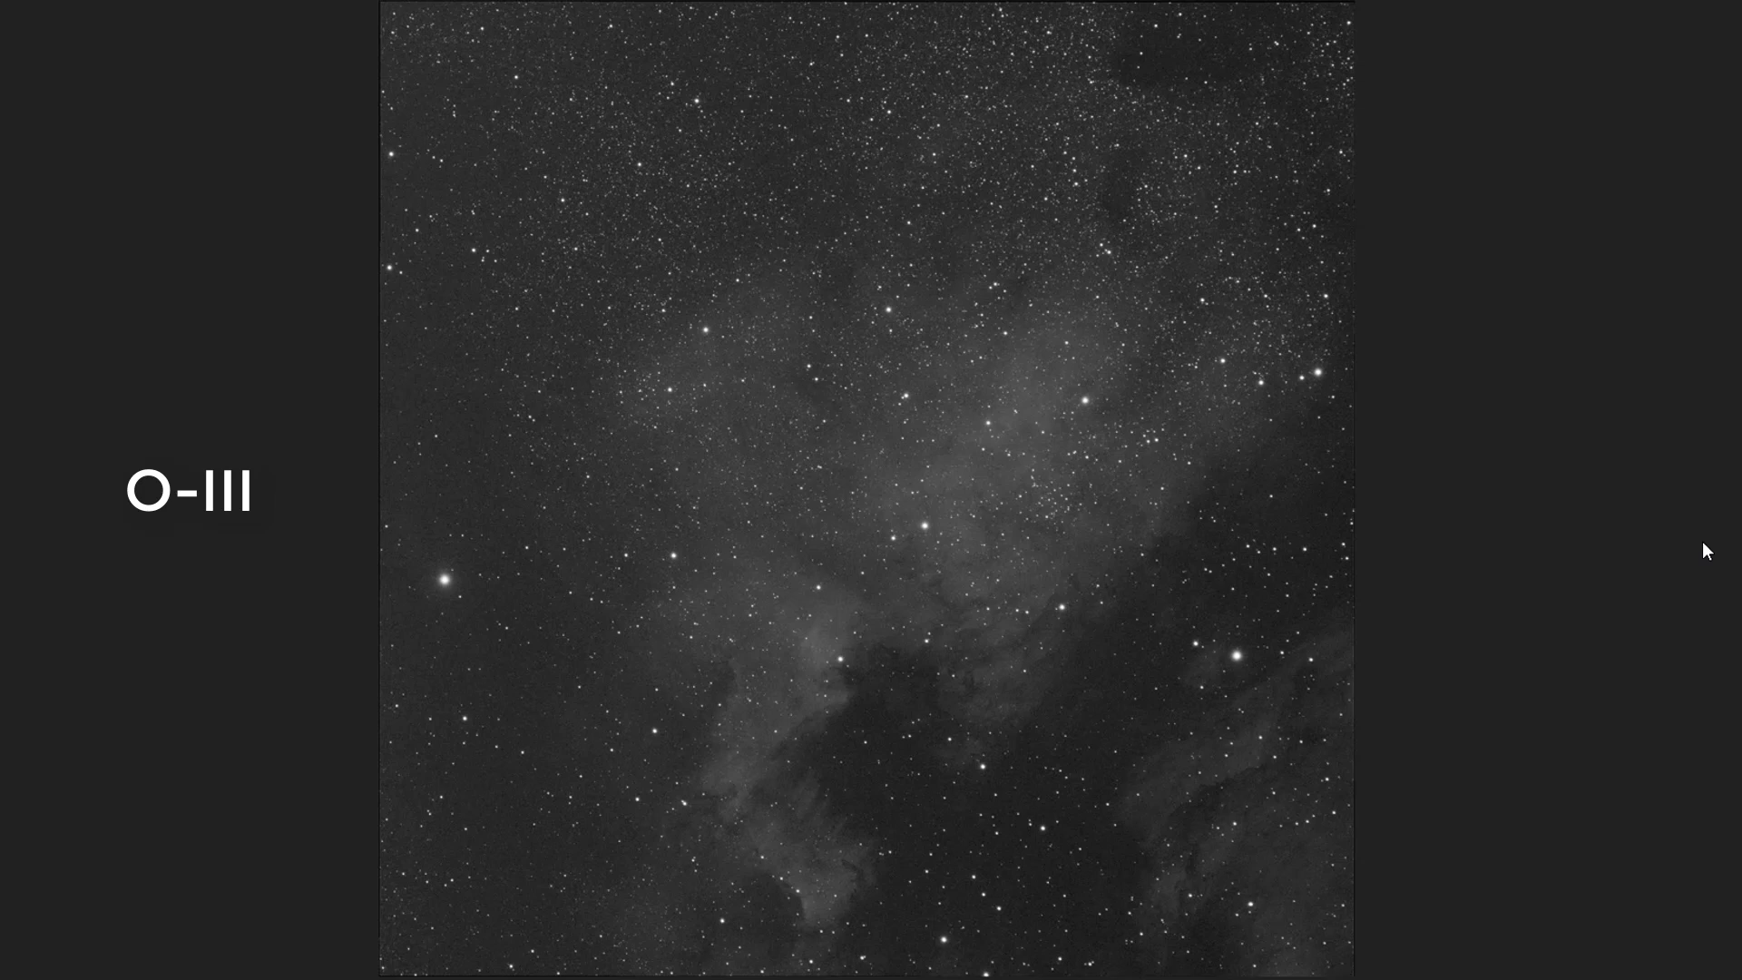
pyautogui.moveTo(1428, 555)
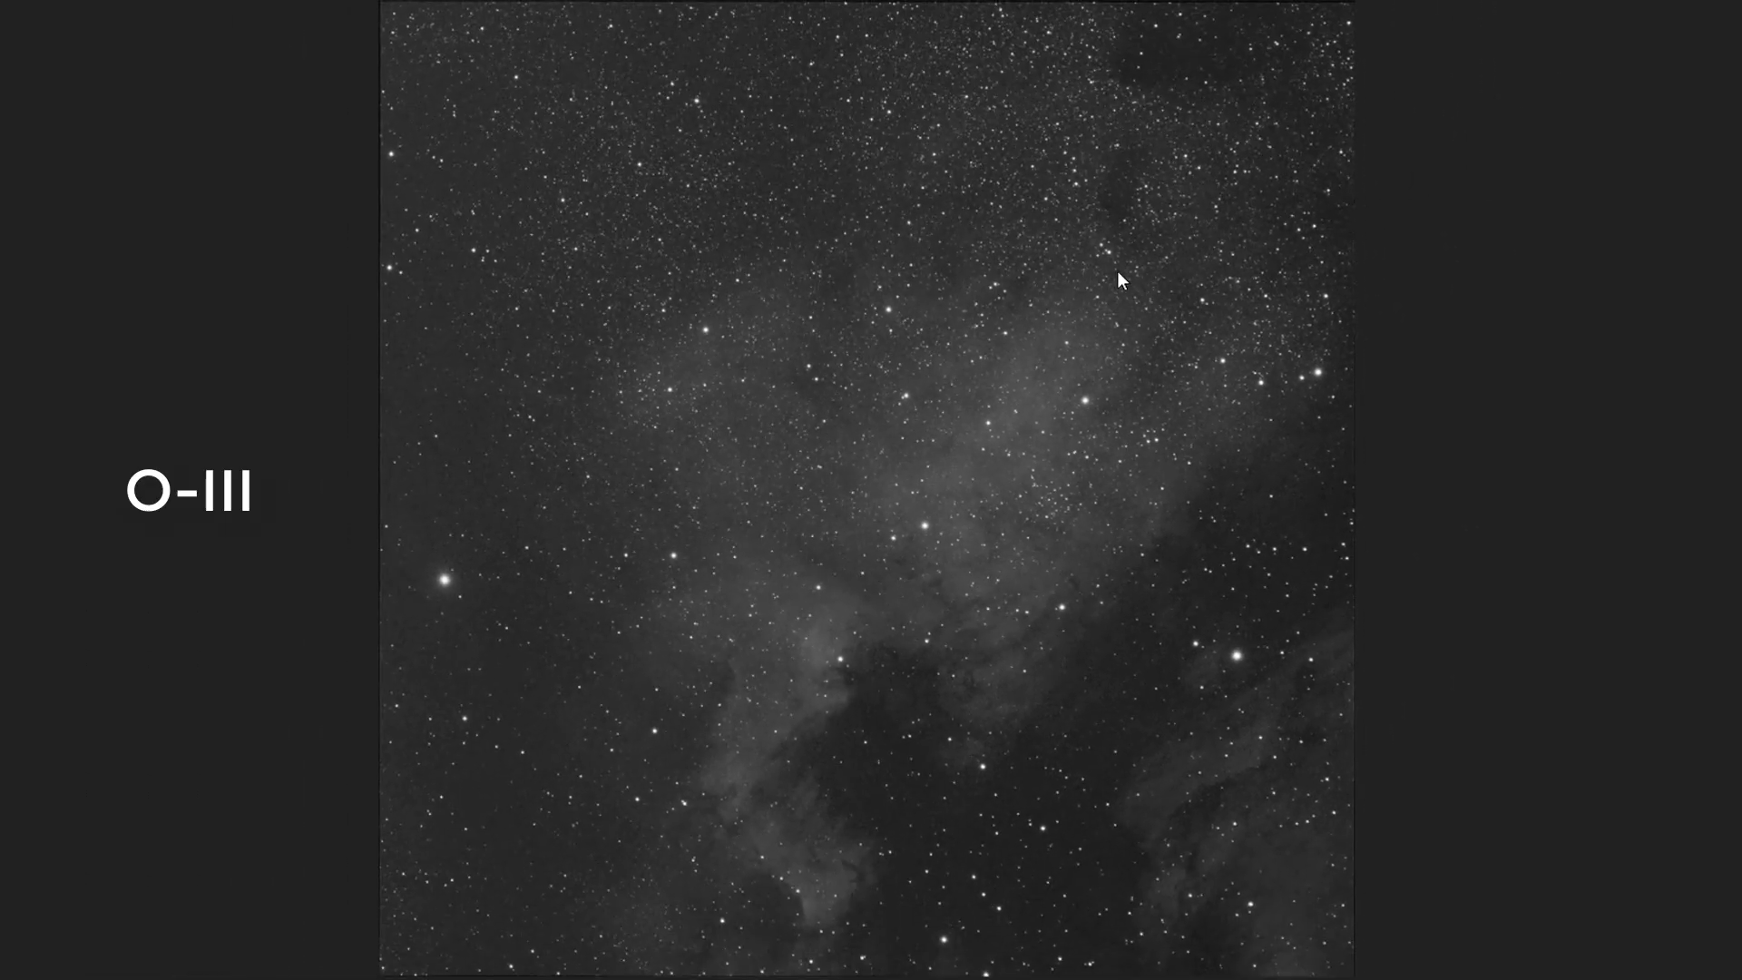
pyautogui.moveTo(1288, 163)
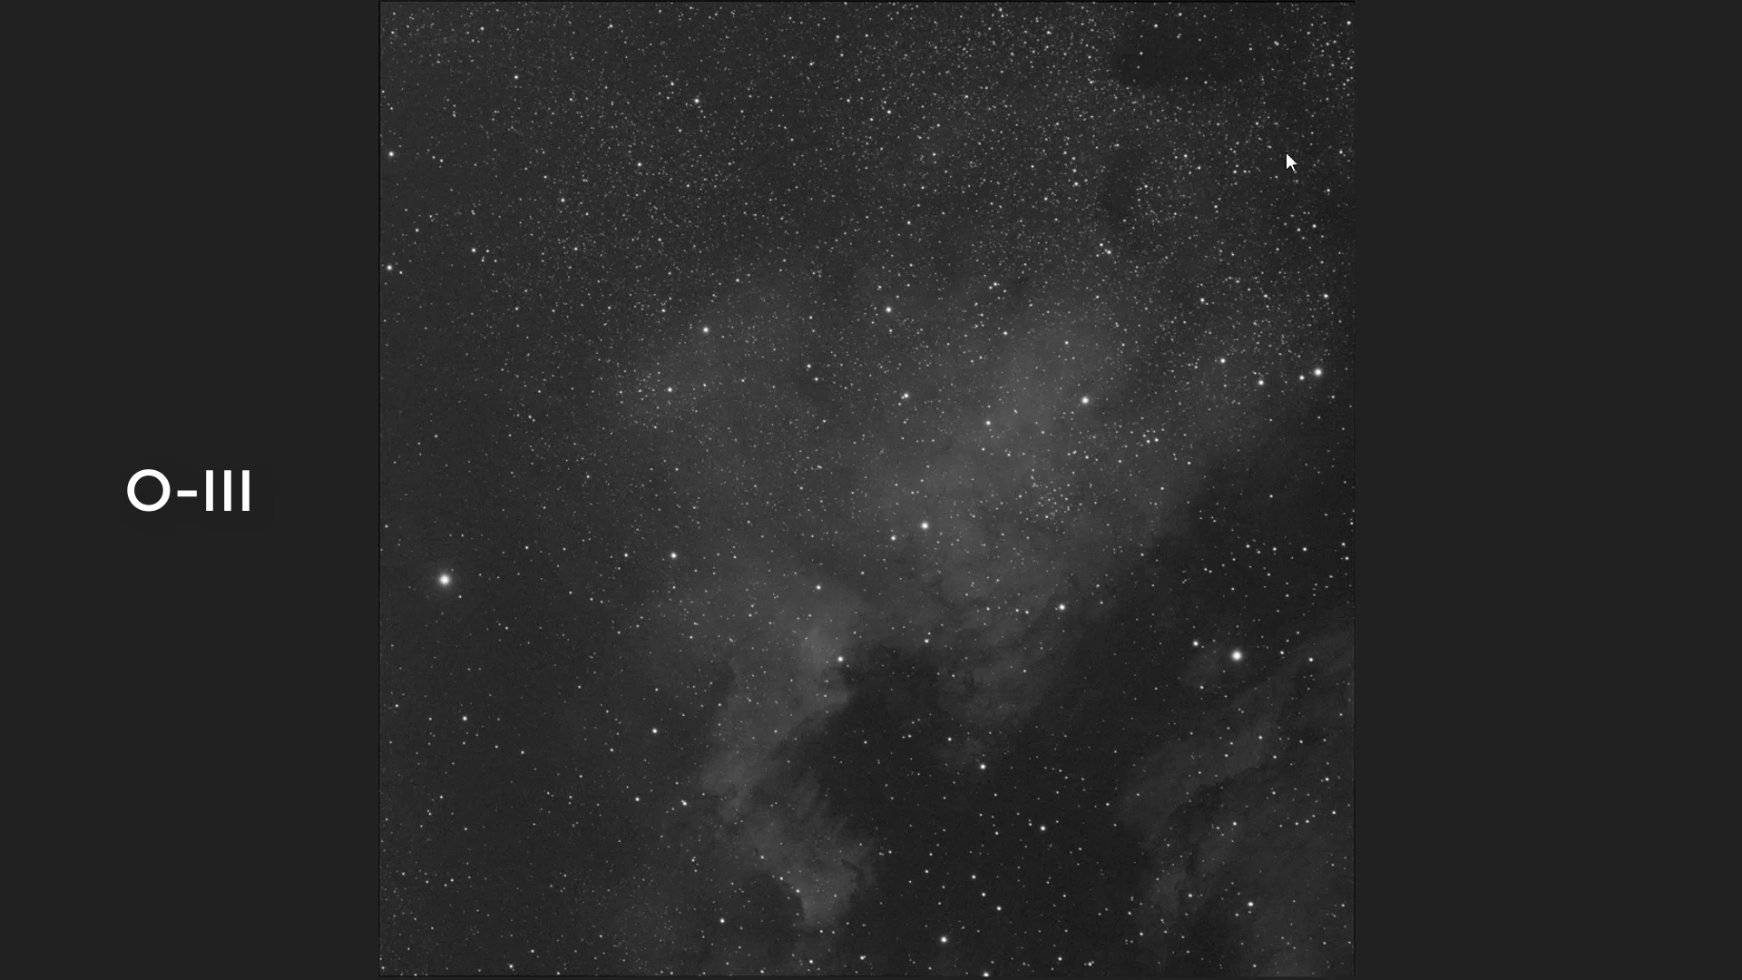
pyautogui.moveTo(1526, 746)
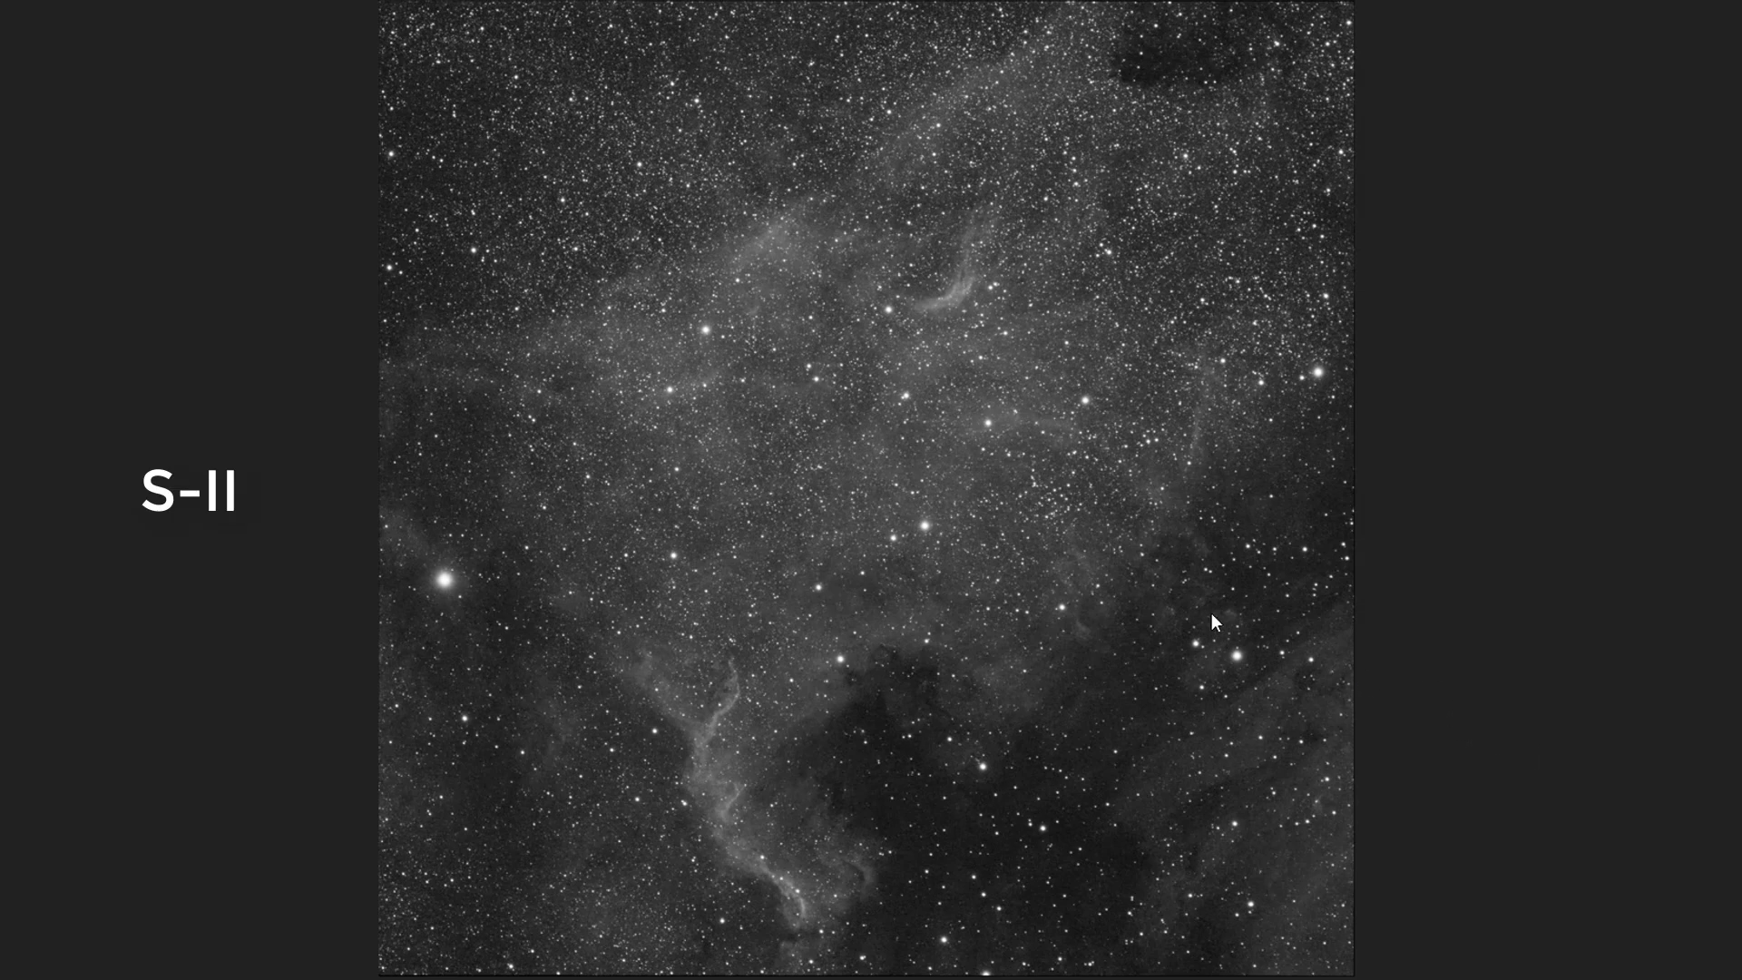
pyautogui.moveTo(936, 604)
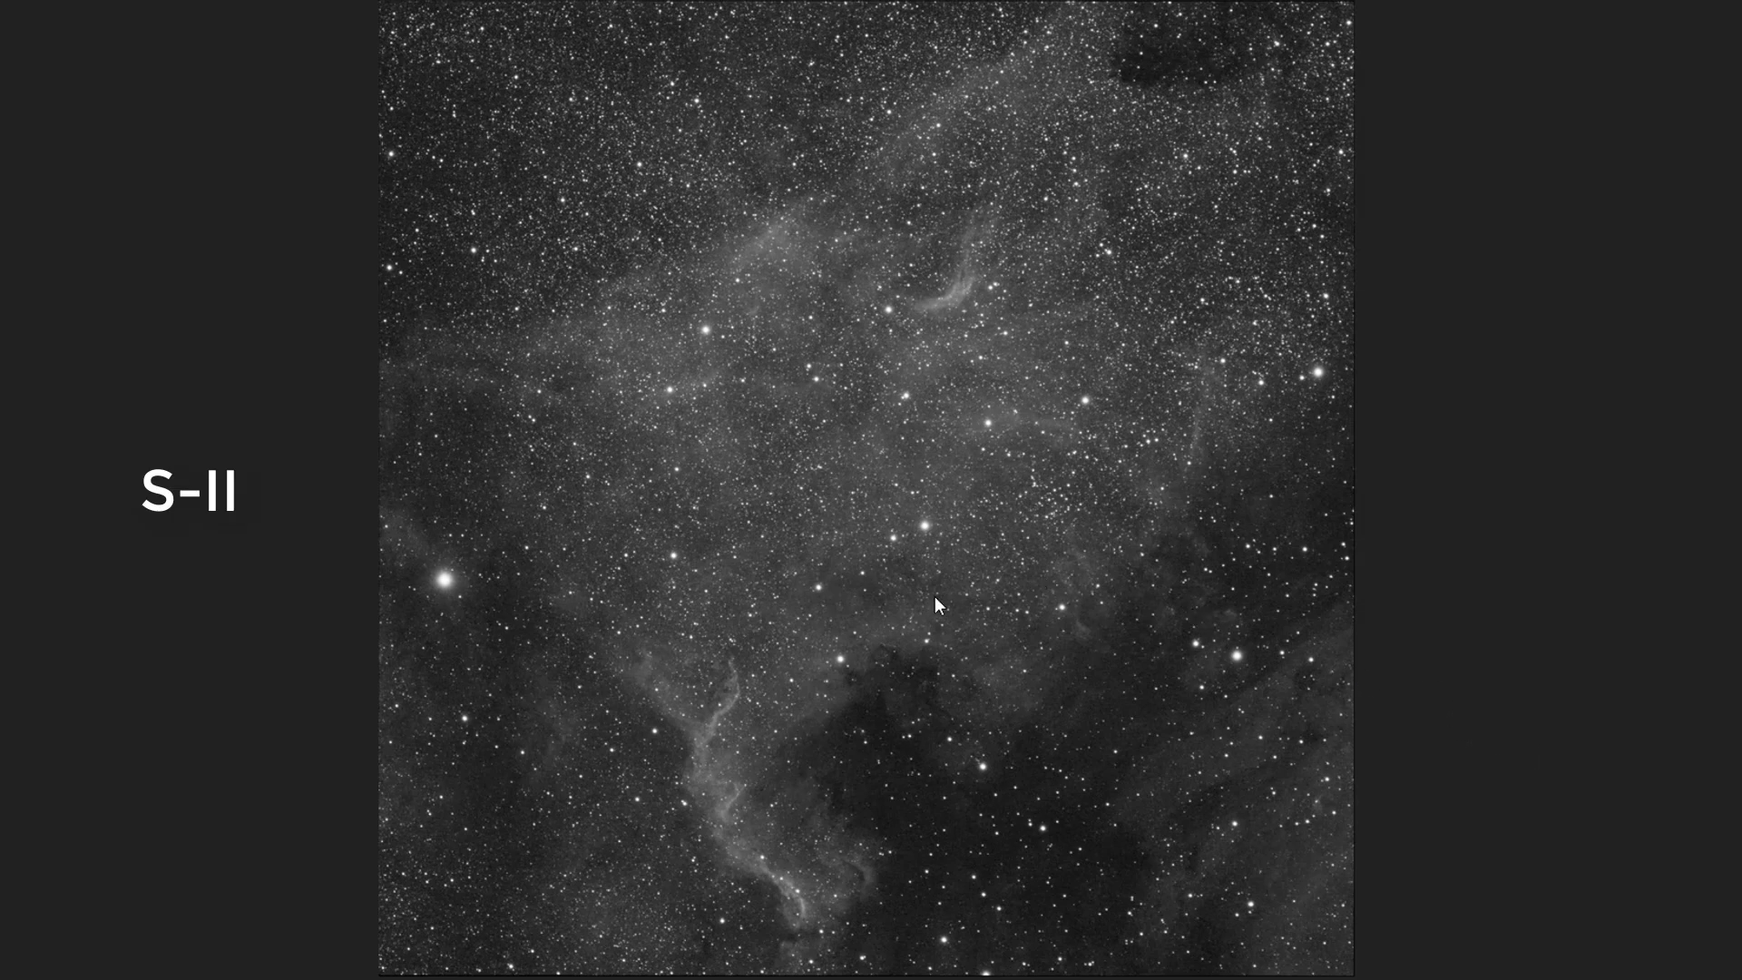
pyautogui.moveTo(889, 612)
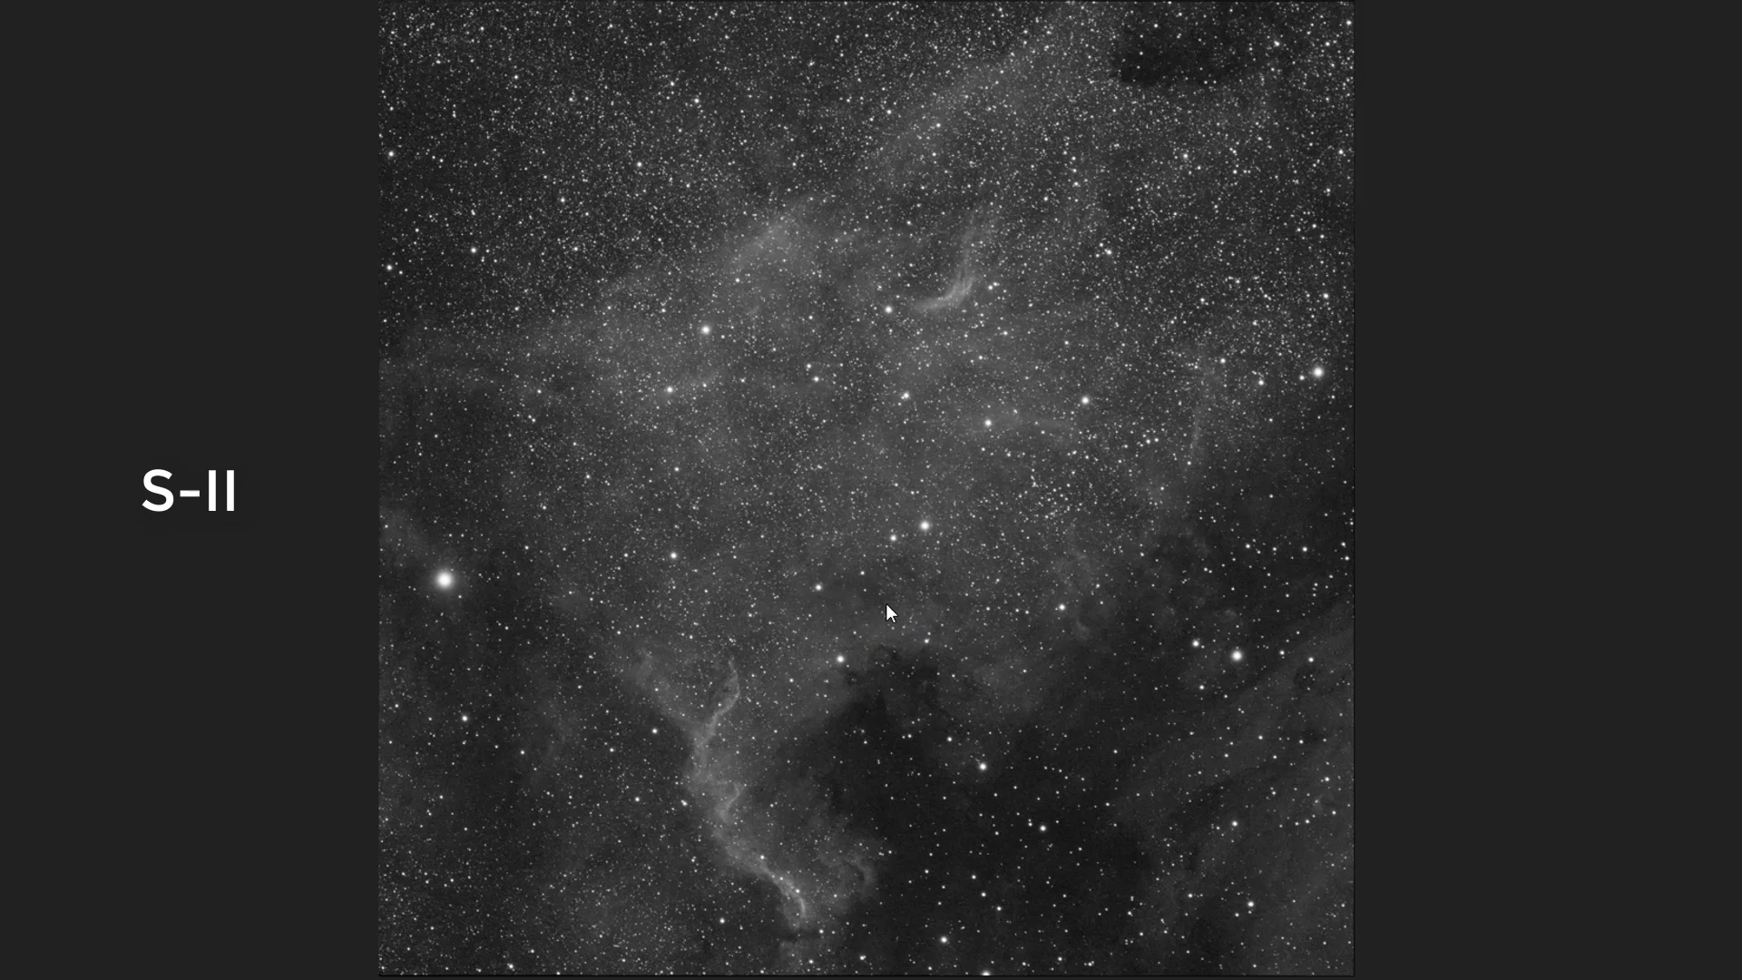
pyautogui.moveTo(888, 625)
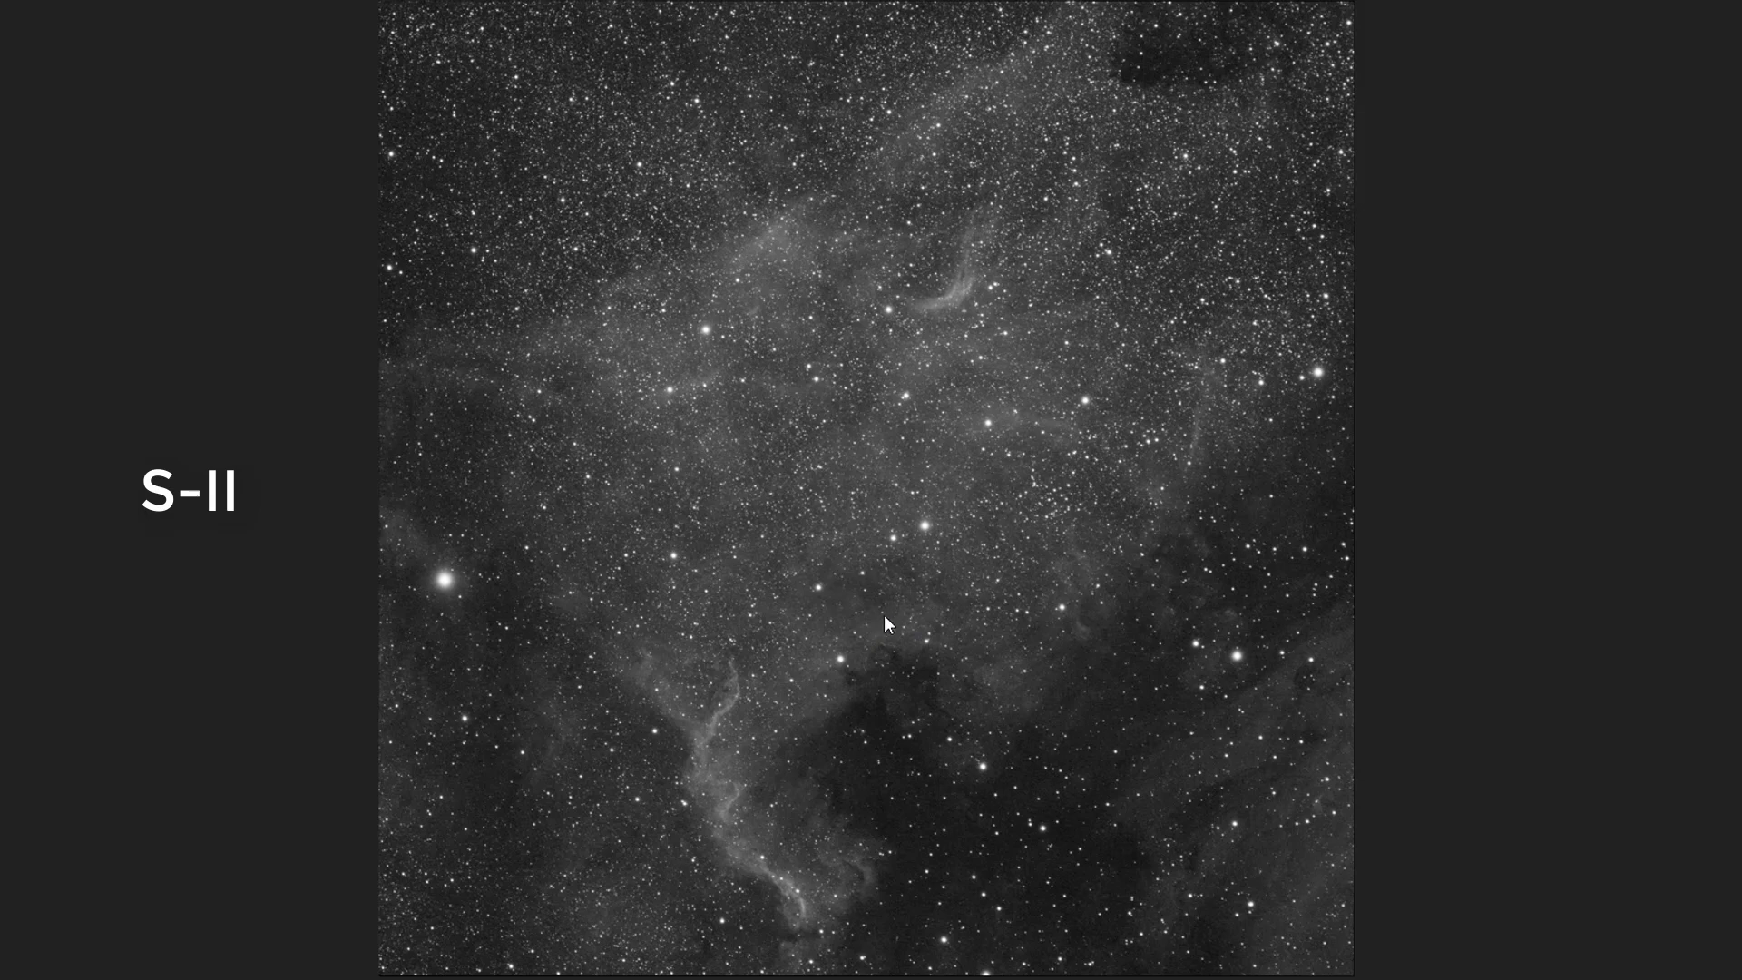
pyautogui.moveTo(750, 722)
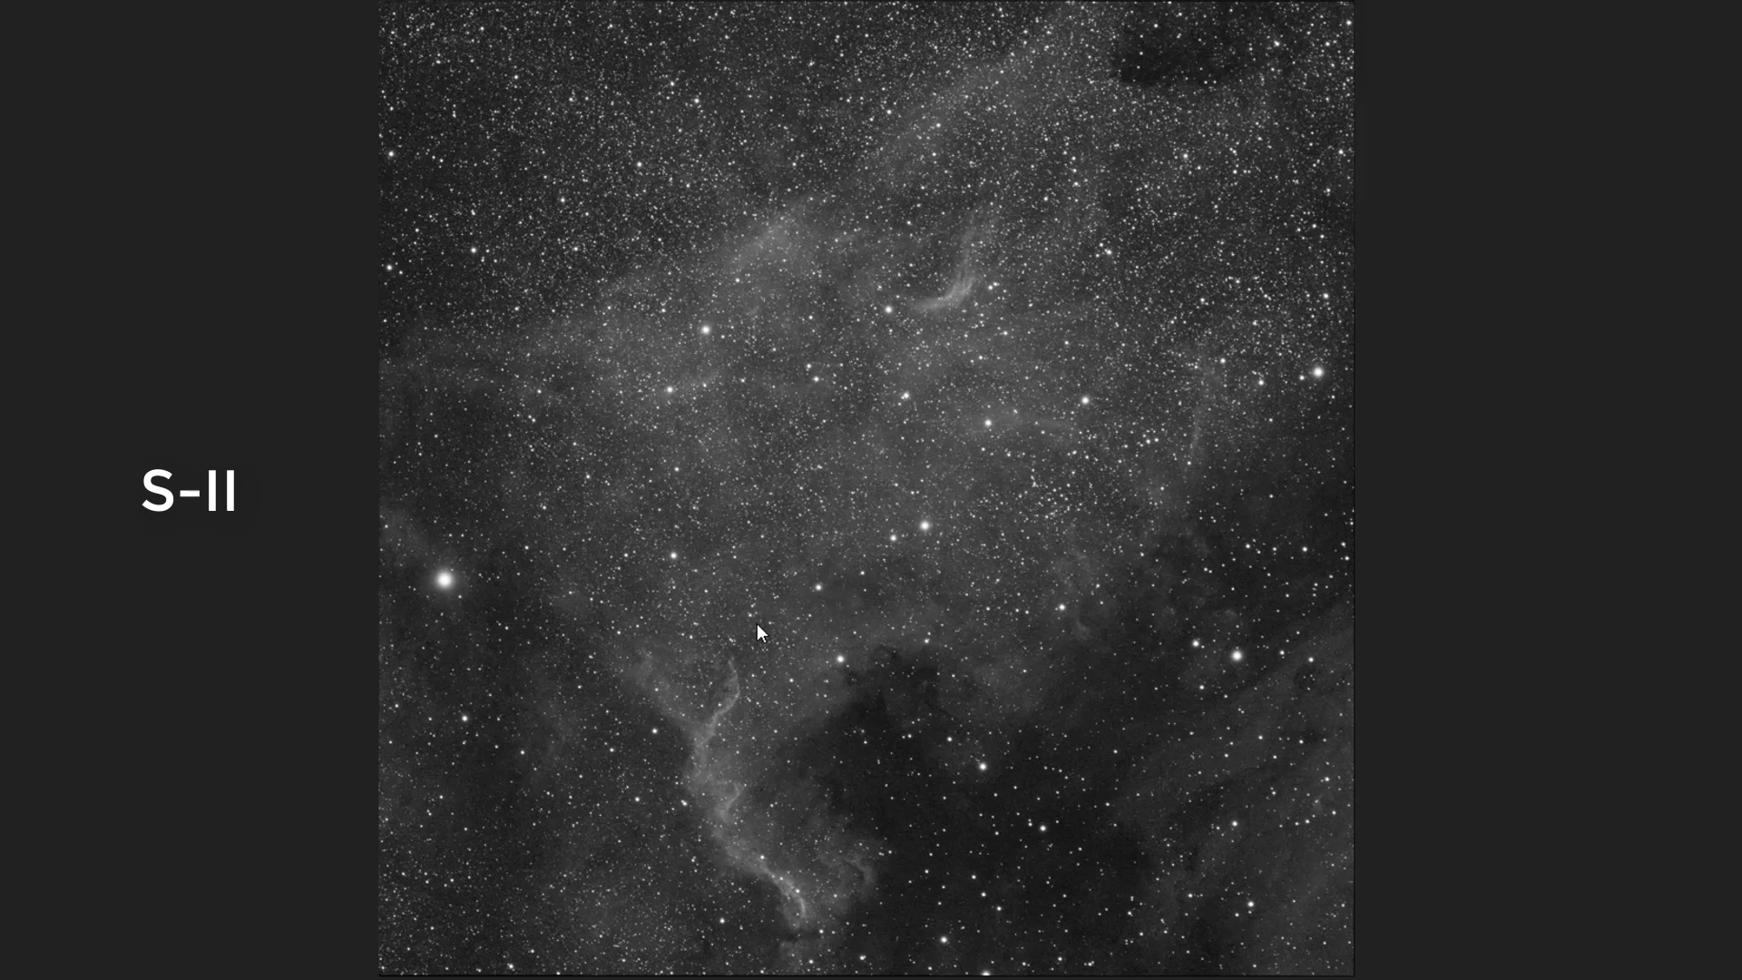
pyautogui.moveTo(745, 705)
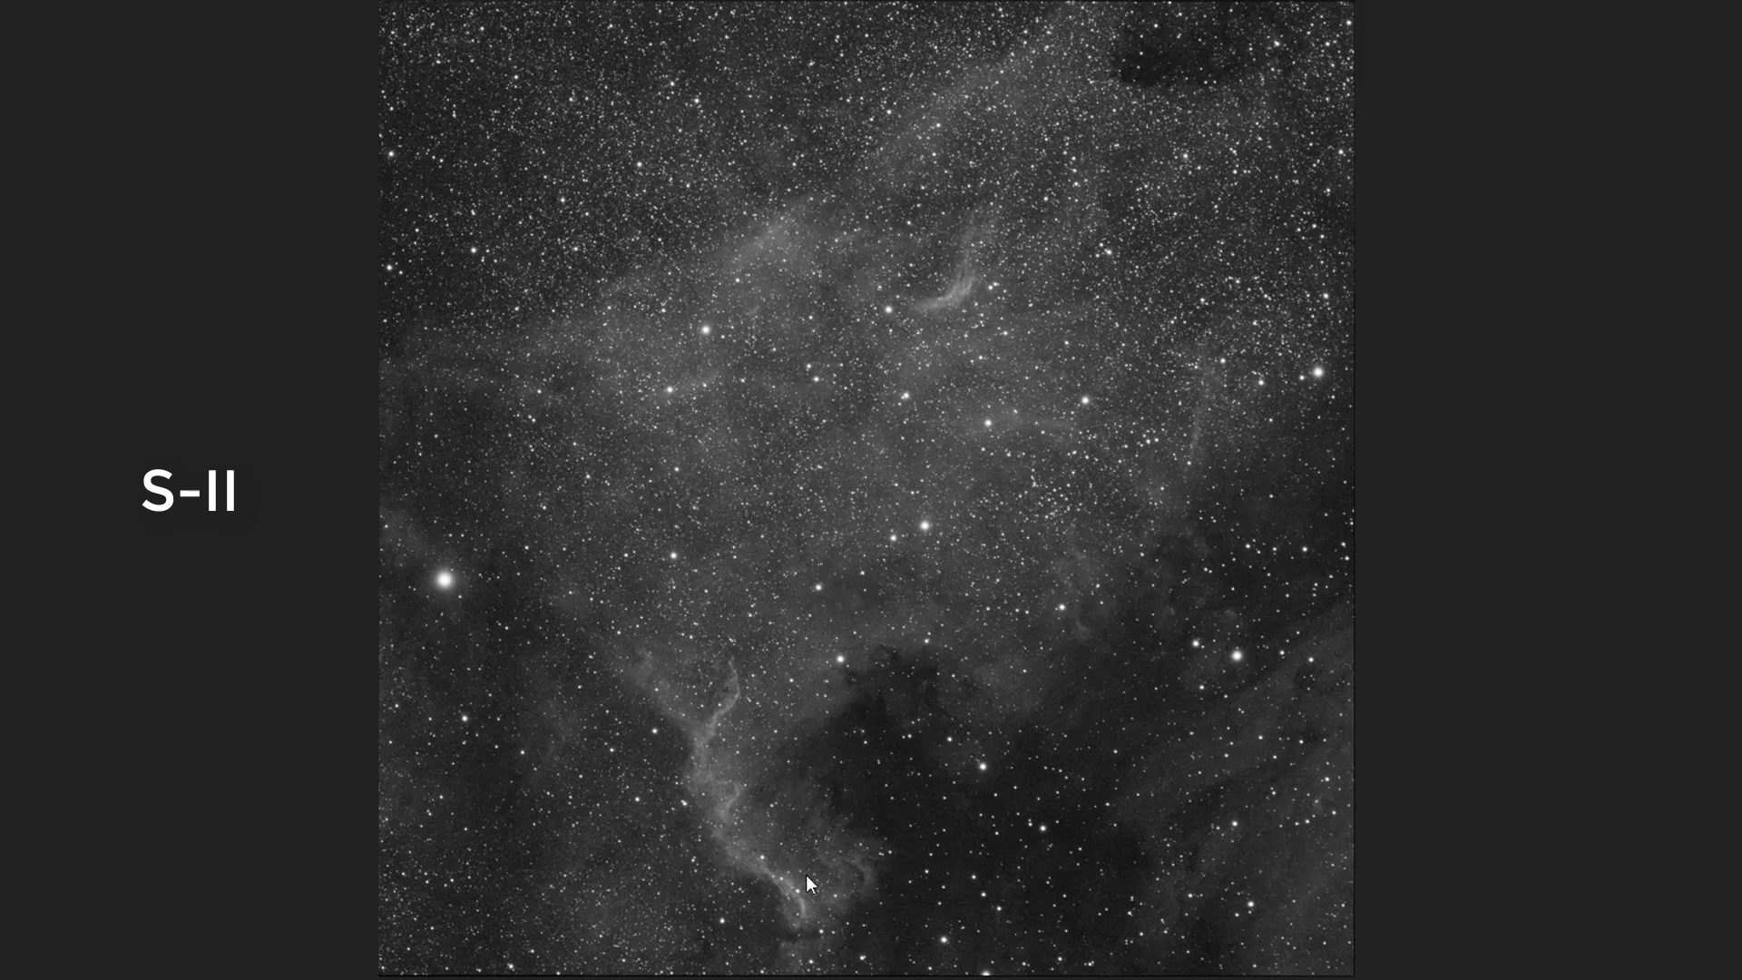
pyautogui.moveTo(929, 339)
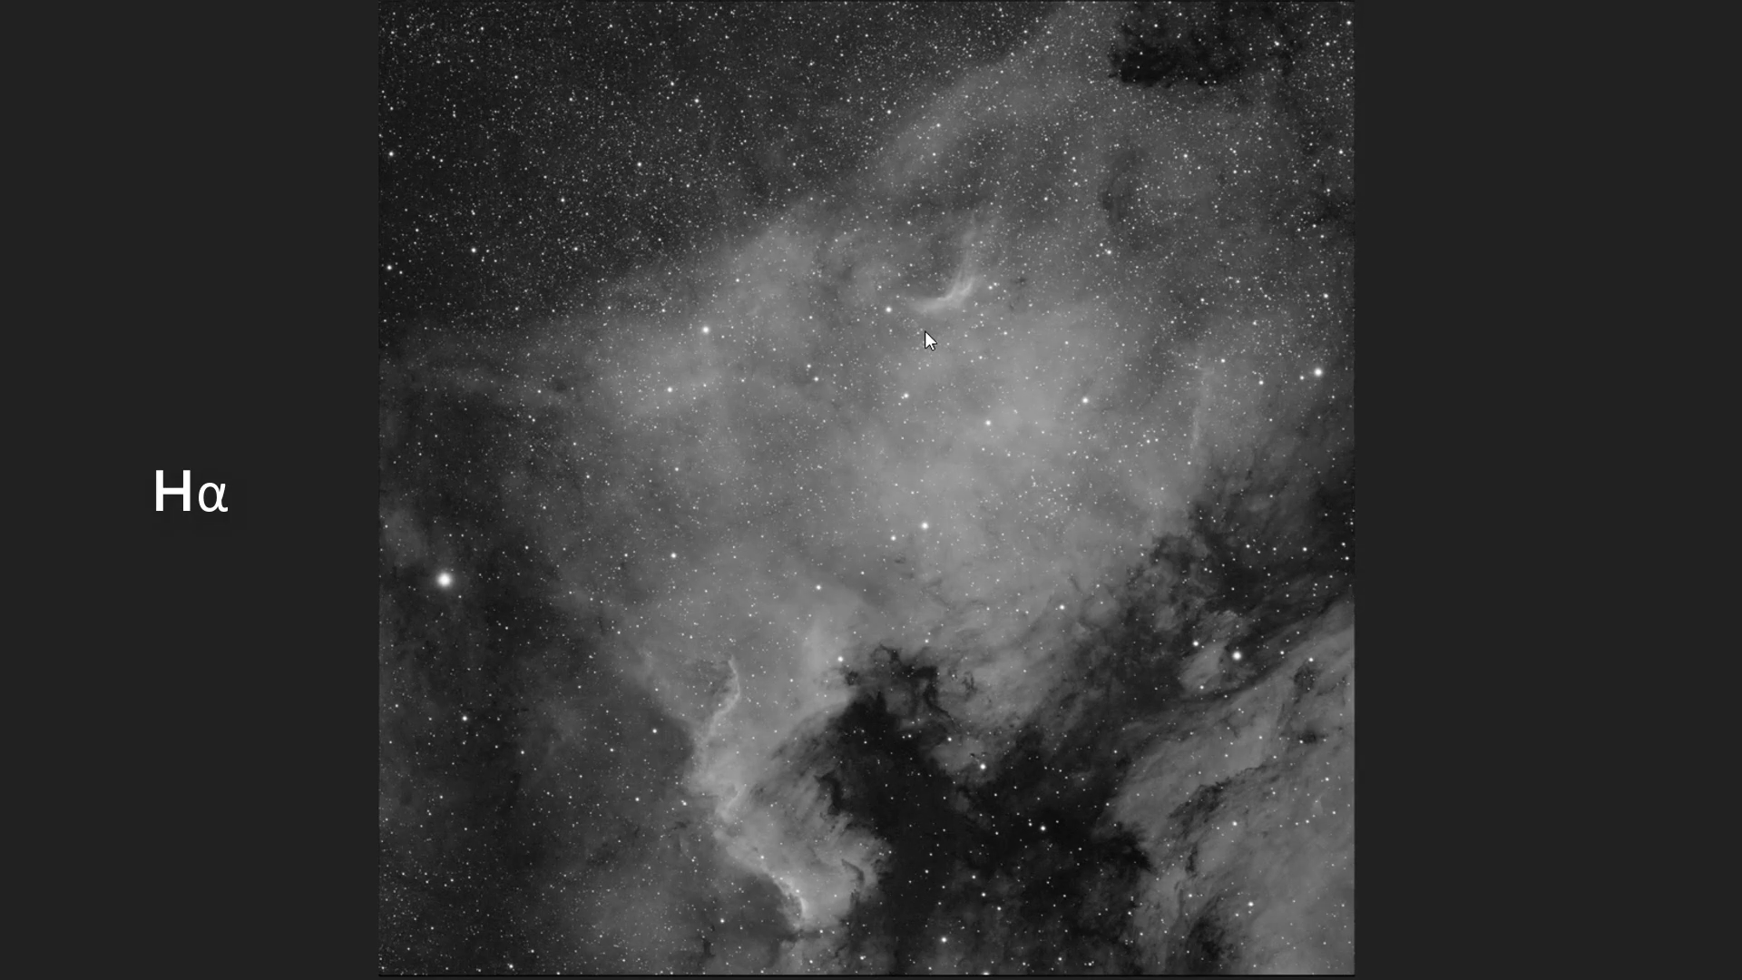
pyautogui.moveTo(657, 332)
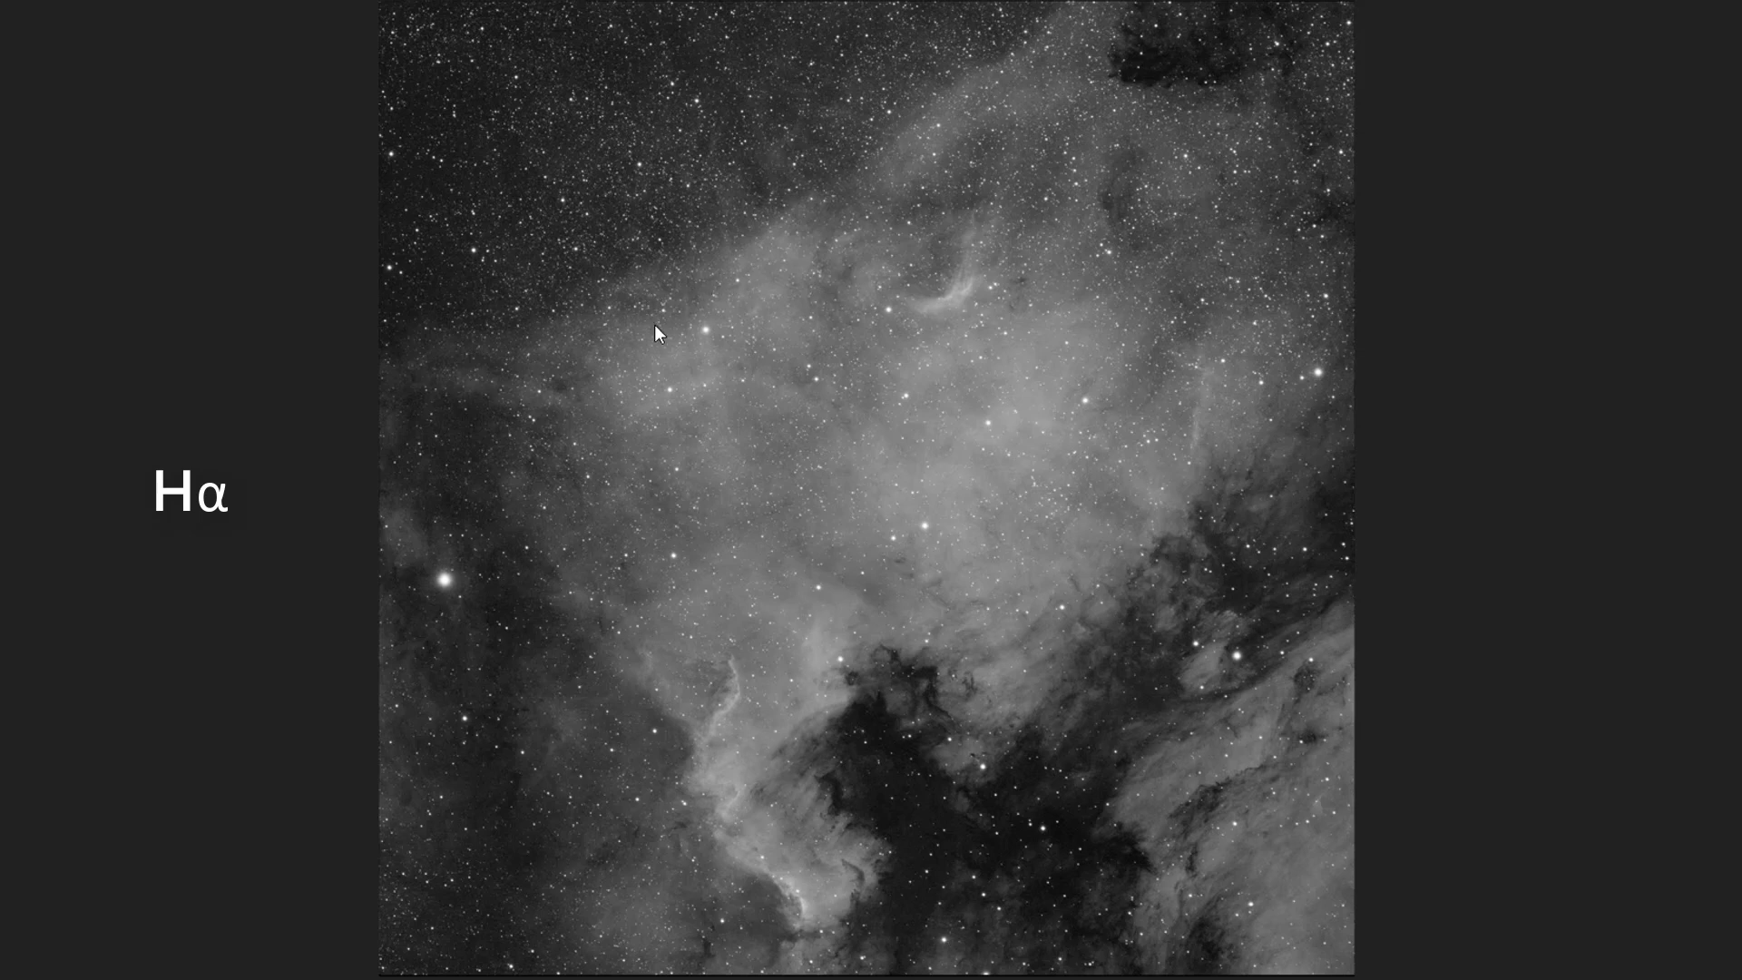
pyautogui.moveTo(869, 434)
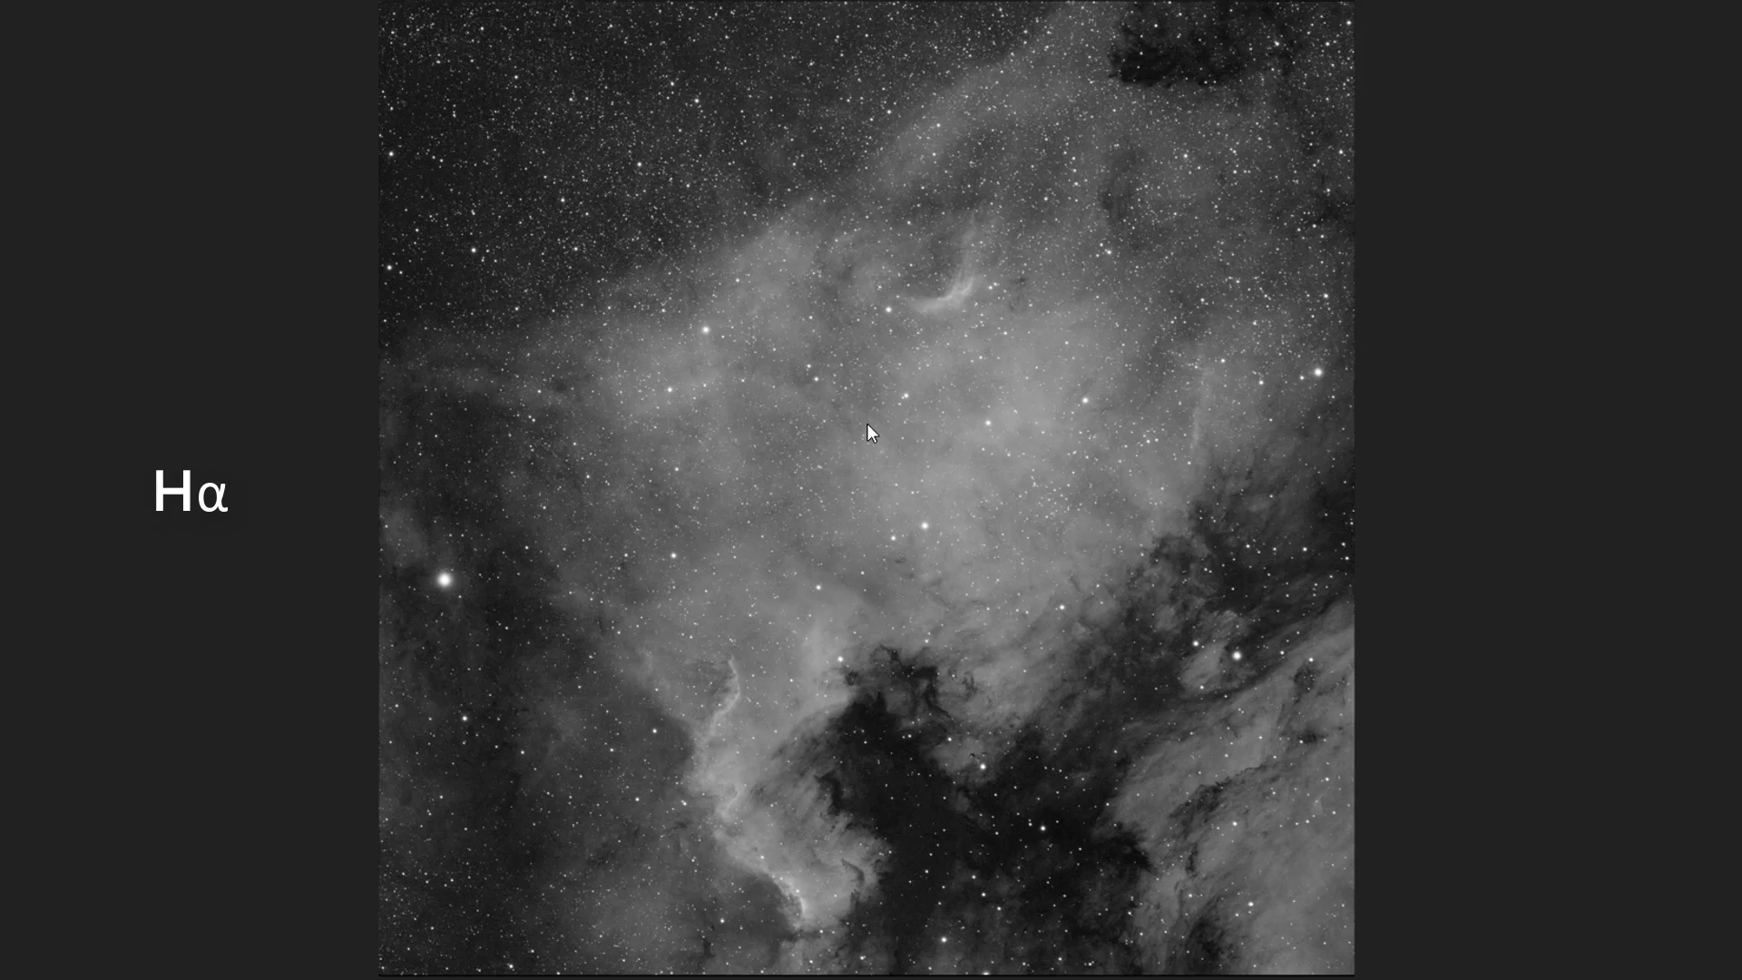
pyautogui.moveTo(731, 669)
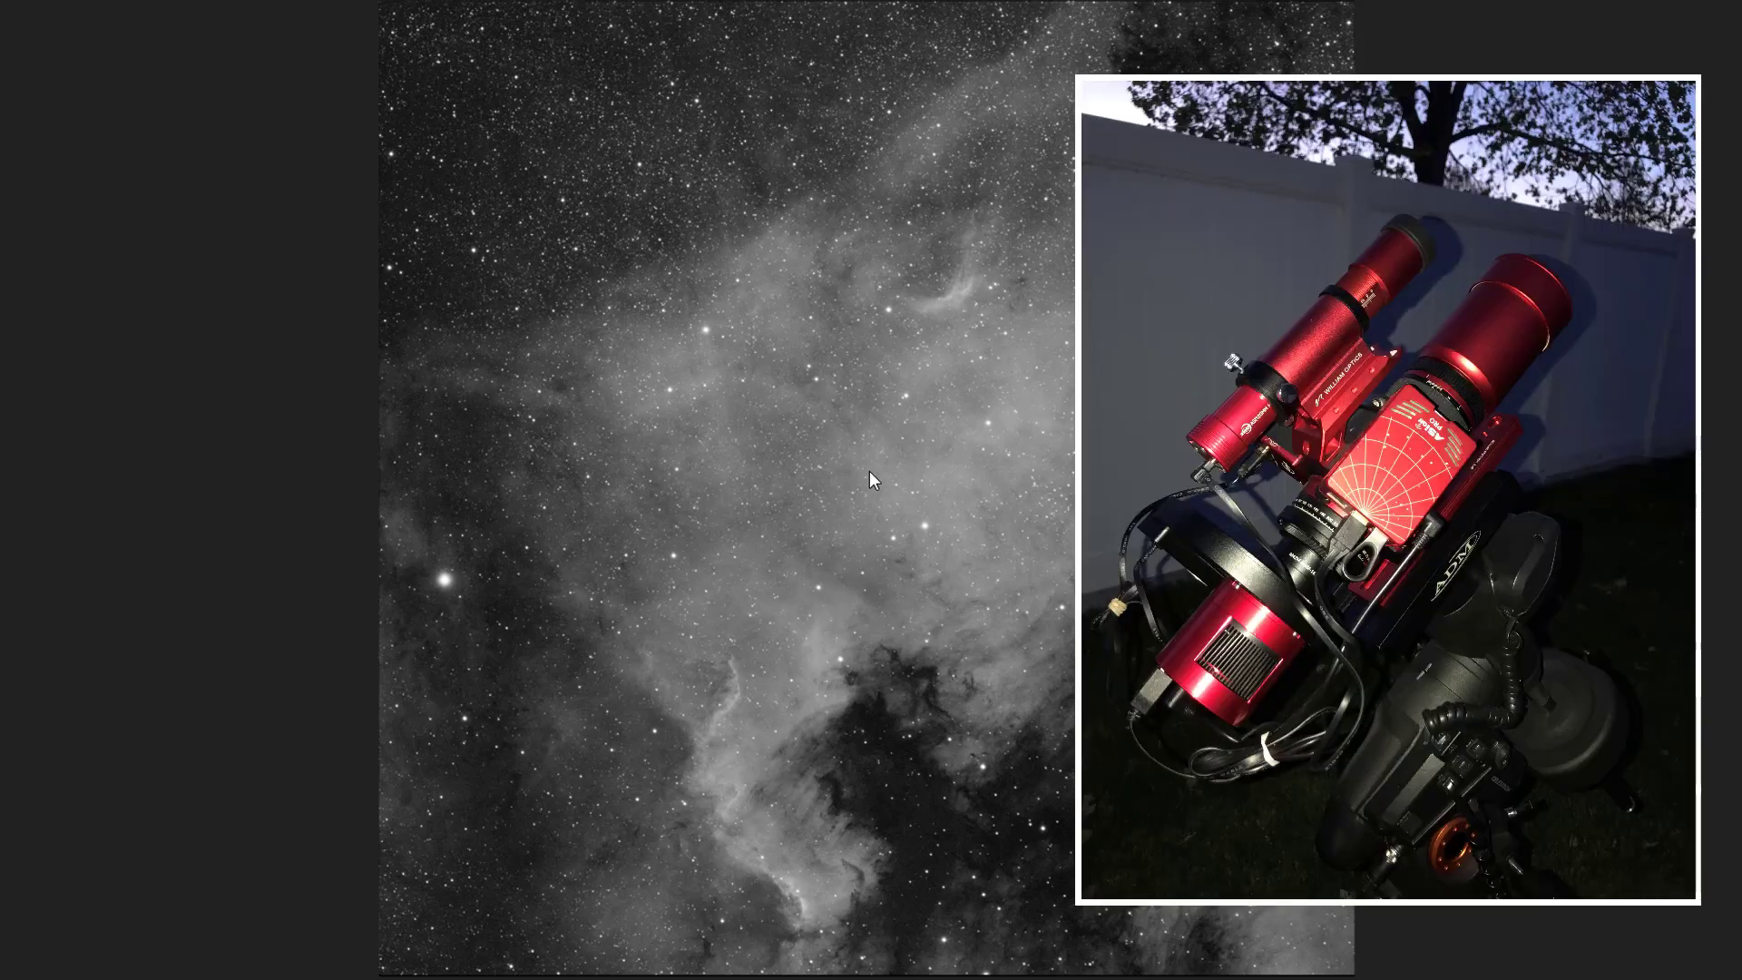
pyautogui.moveTo(636, 533)
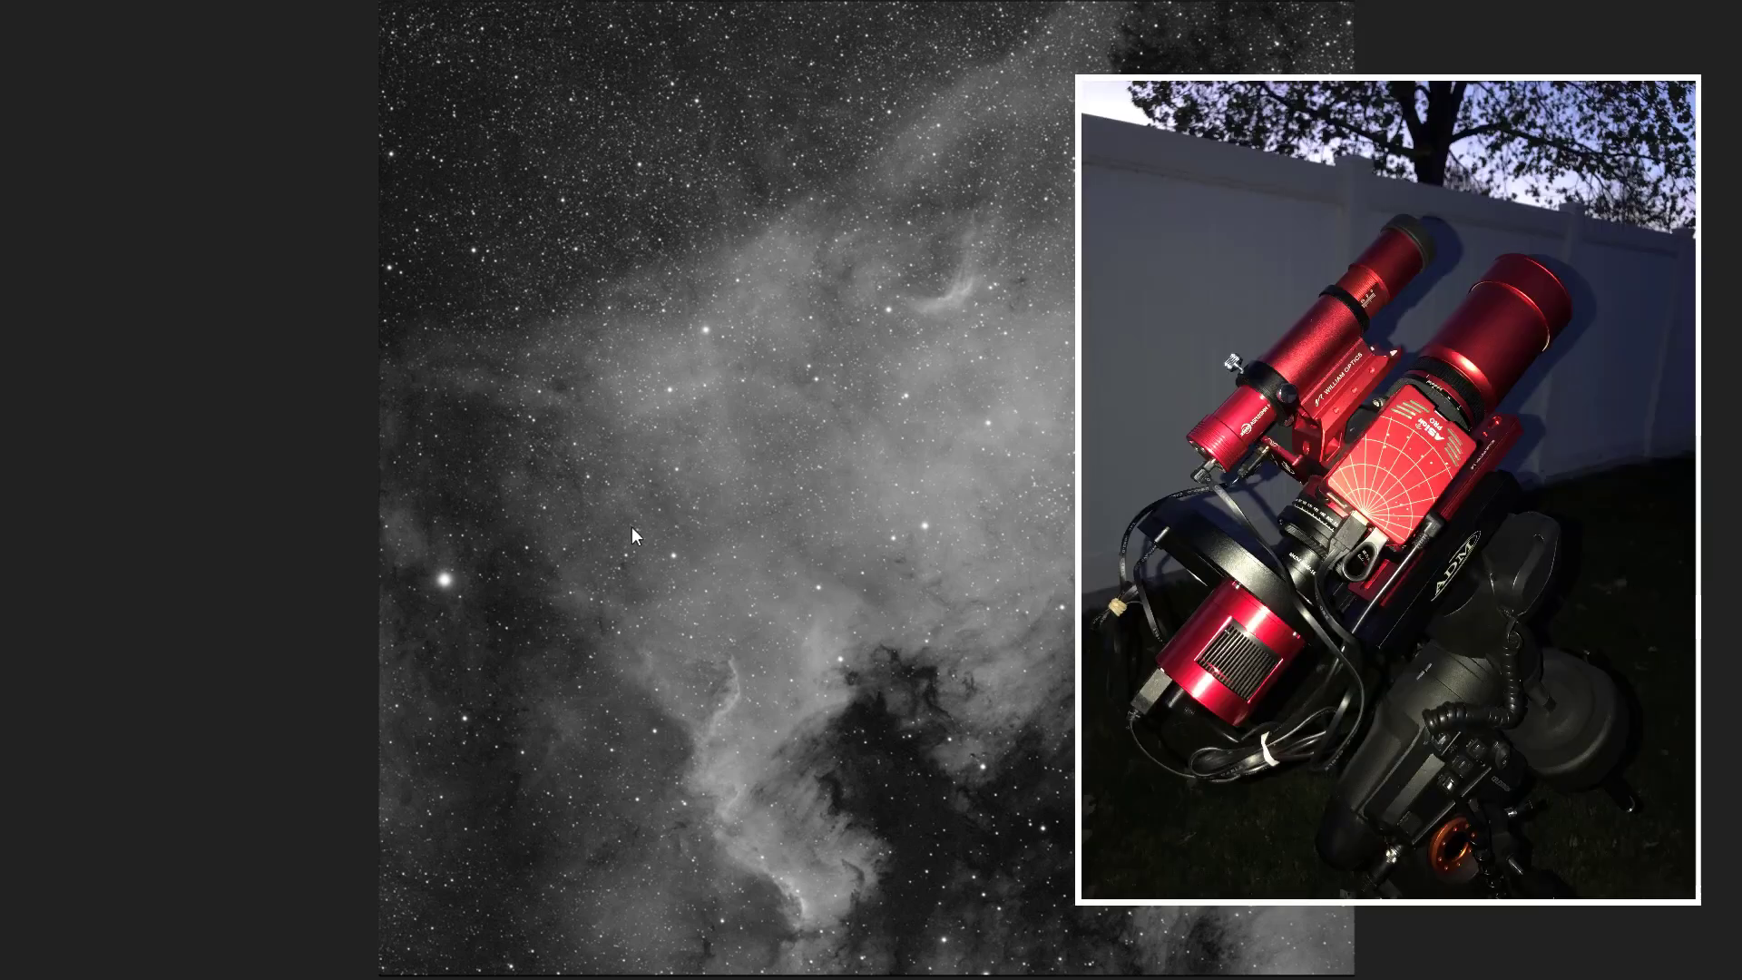